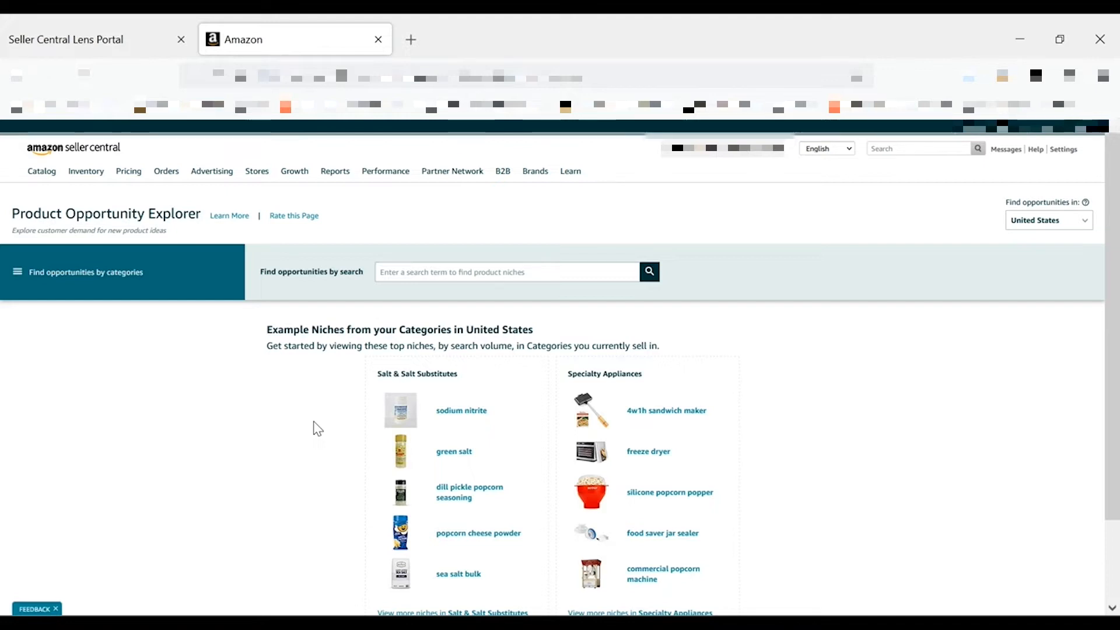
mouse_move(93, 285)
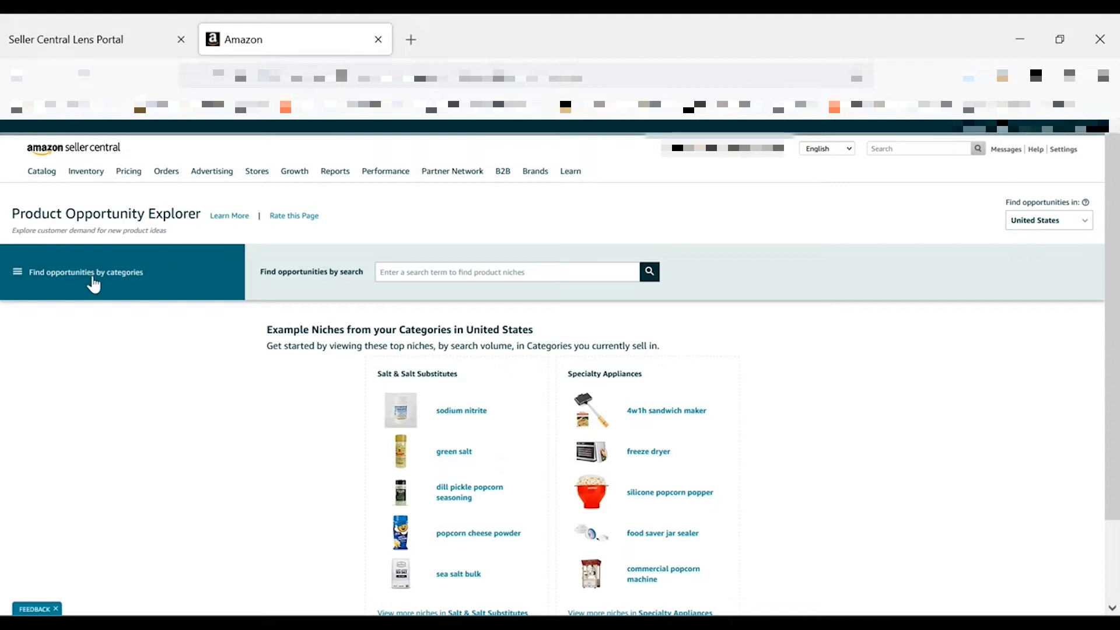
Search the opportunity finder for the keyword 'popcorn' to list matching US niches
click(84, 272)
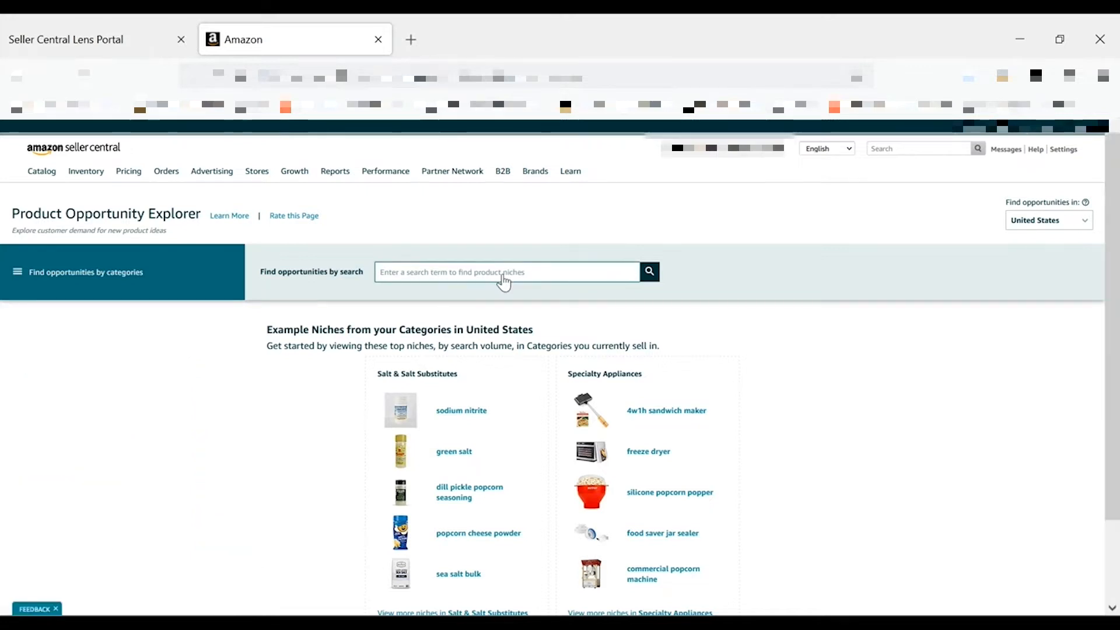
click(505, 272)
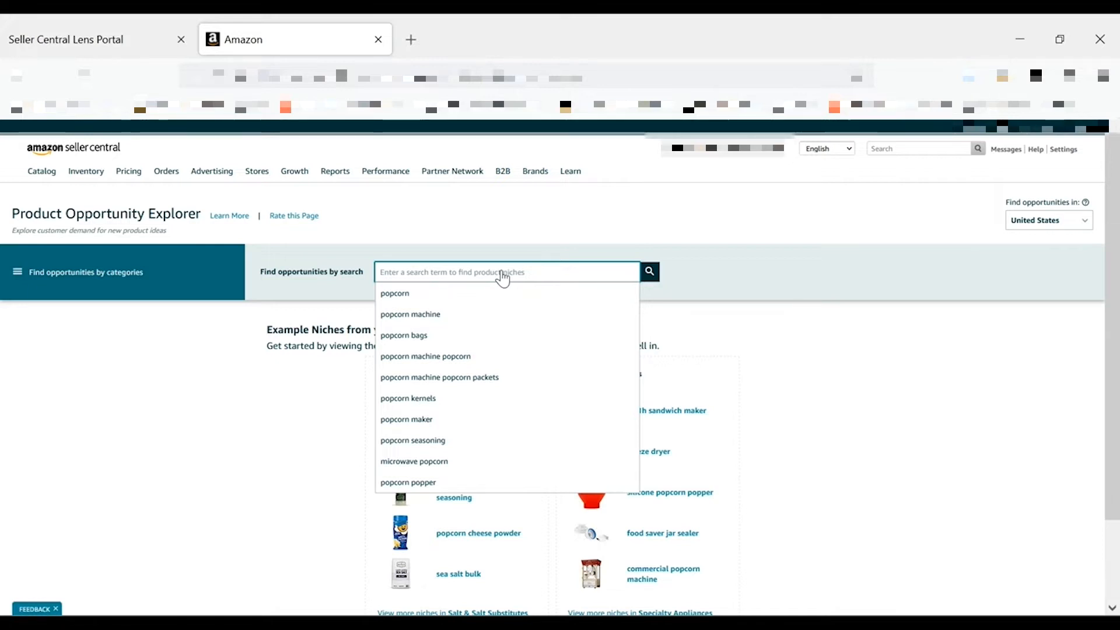
text(popcorn)
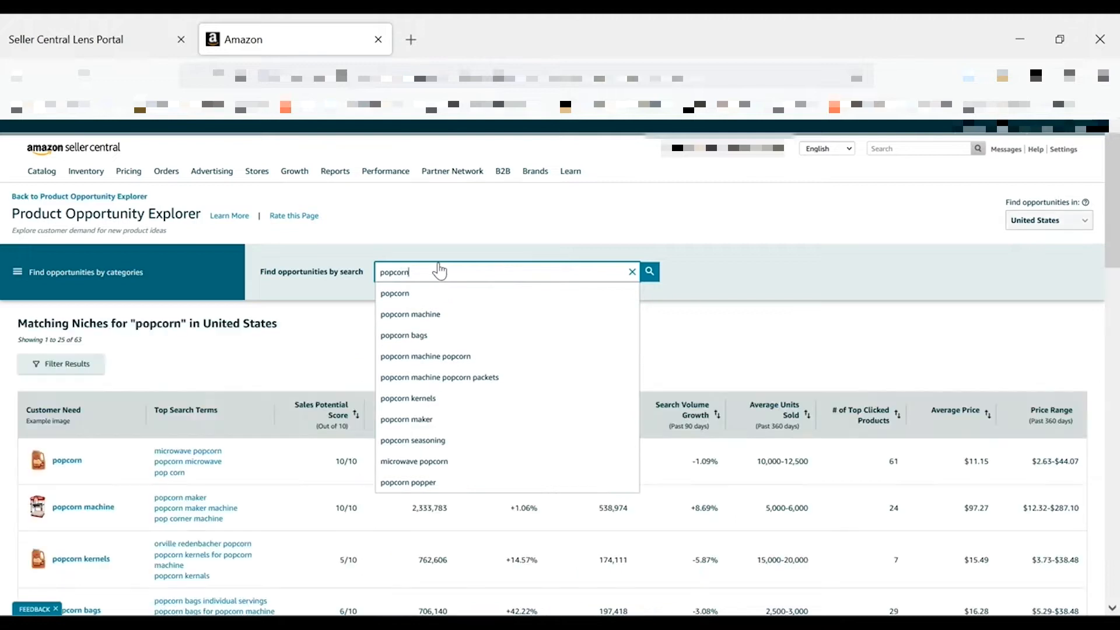
click(648, 272)
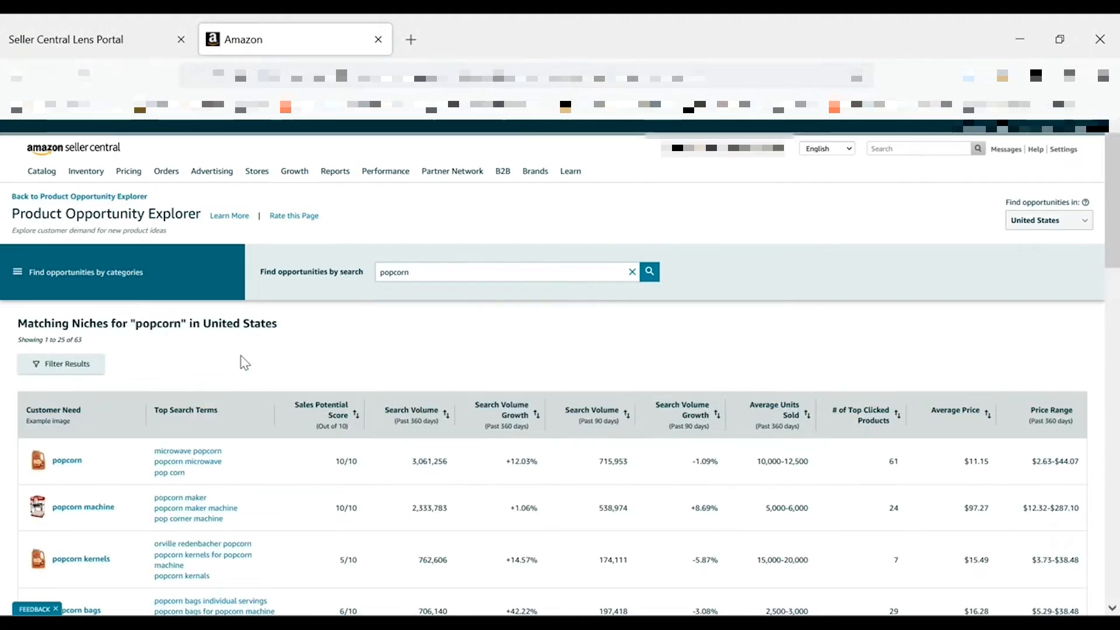
scroll(down, 3)
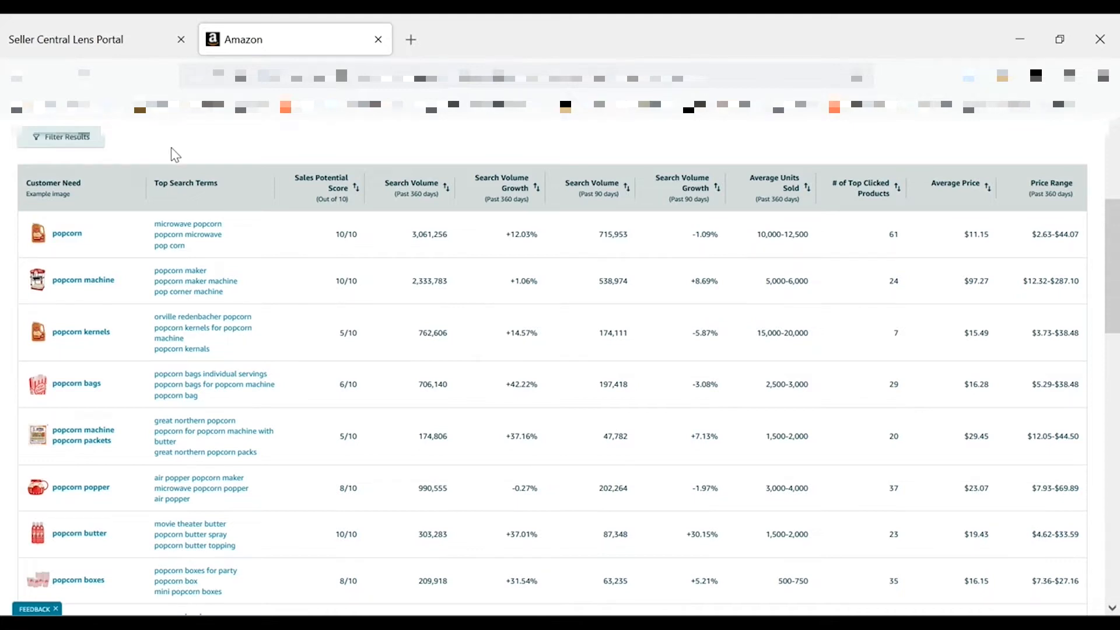
mouse_move(85, 245)
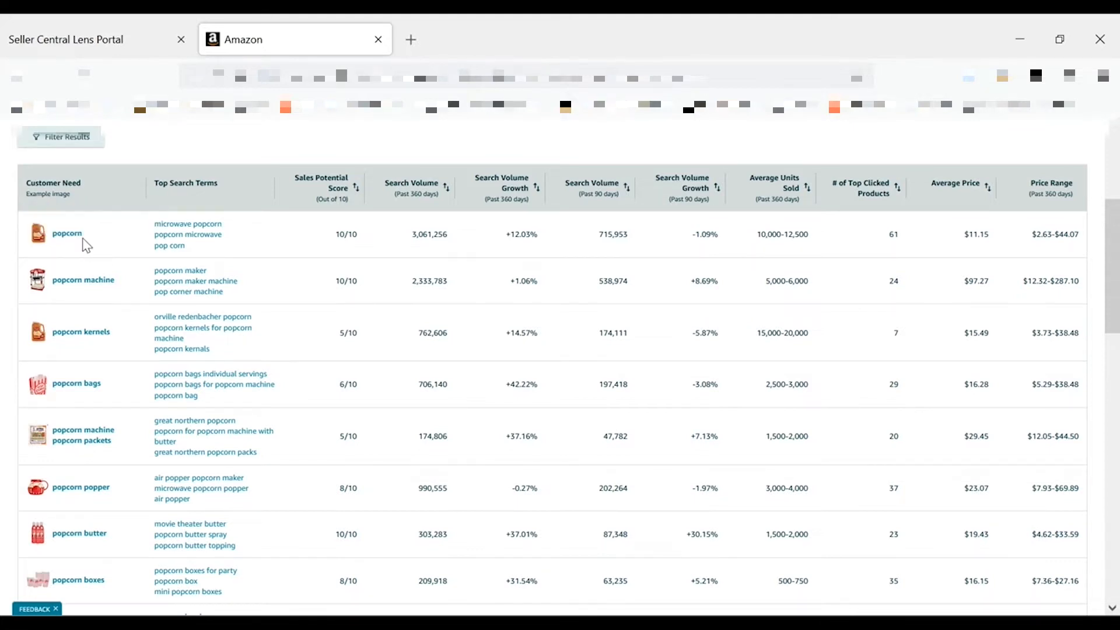
mouse_move(125, 256)
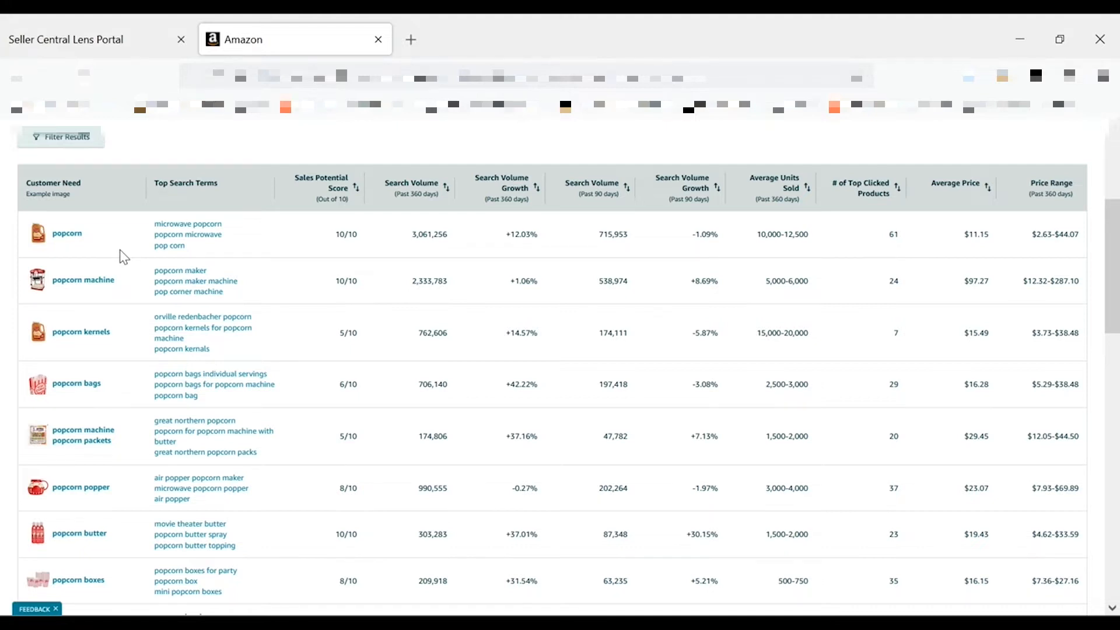
mouse_move(513, 179)
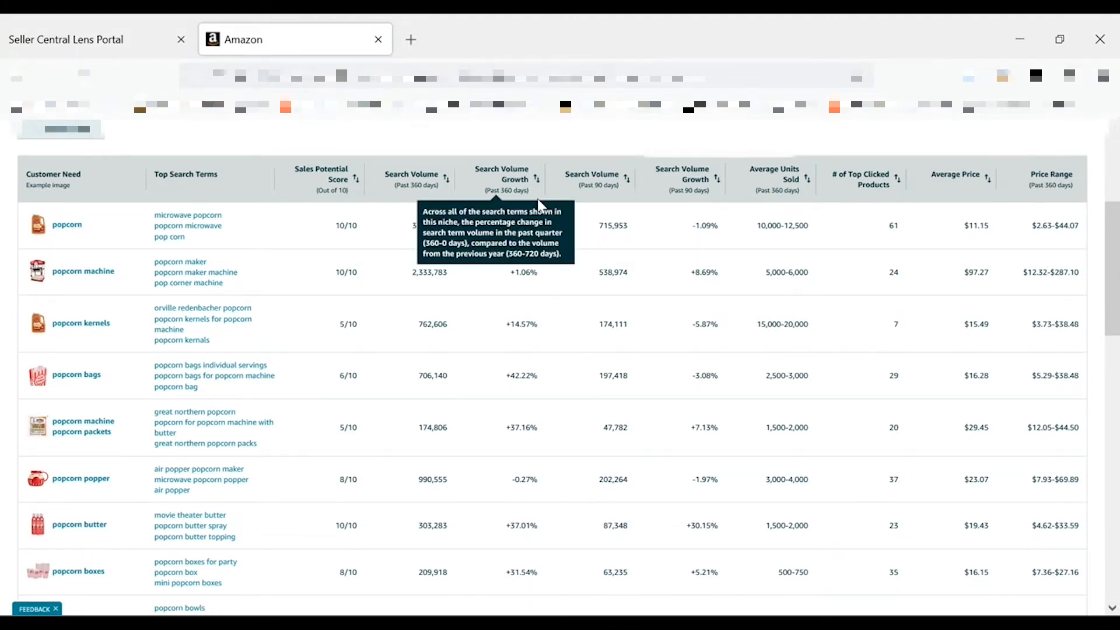
mouse_move(581, 304)
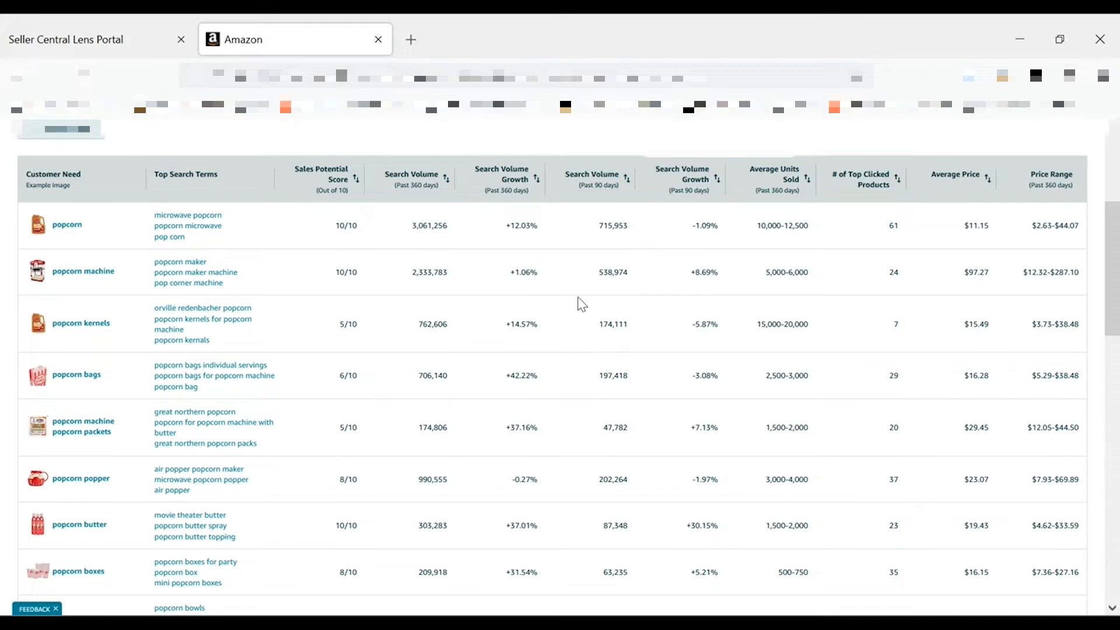
mouse_move(559, 358)
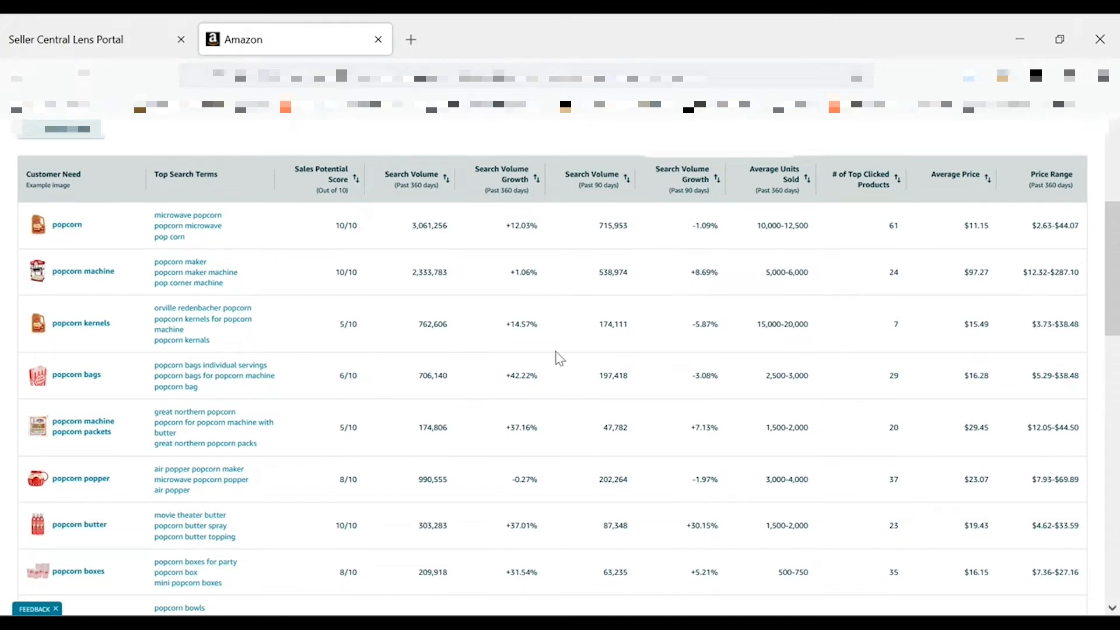
mouse_move(558, 394)
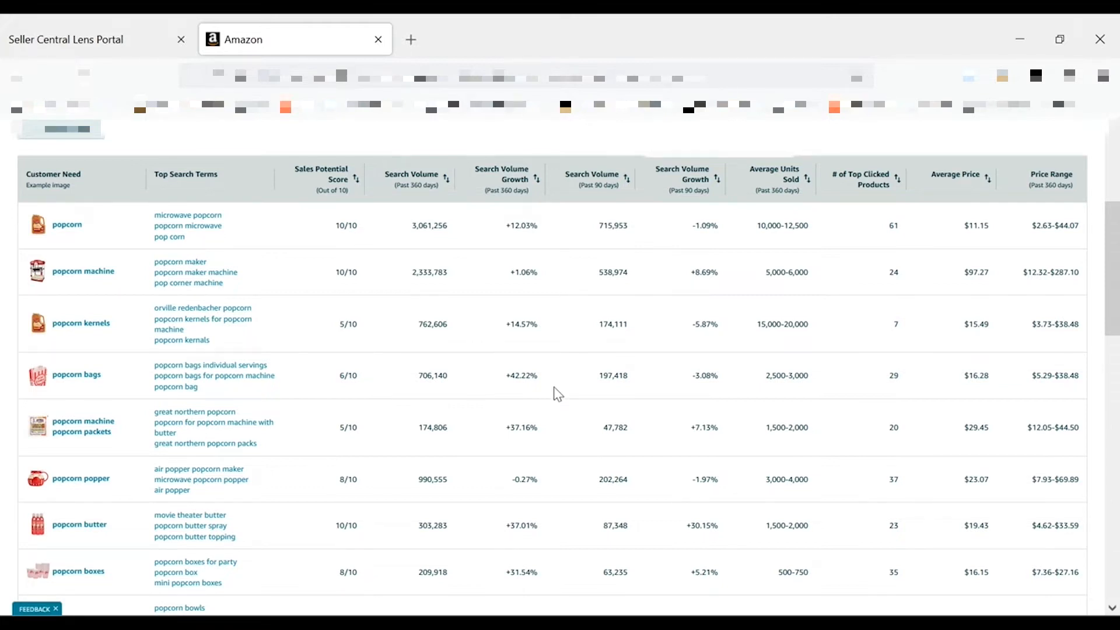
scroll(down, 3)
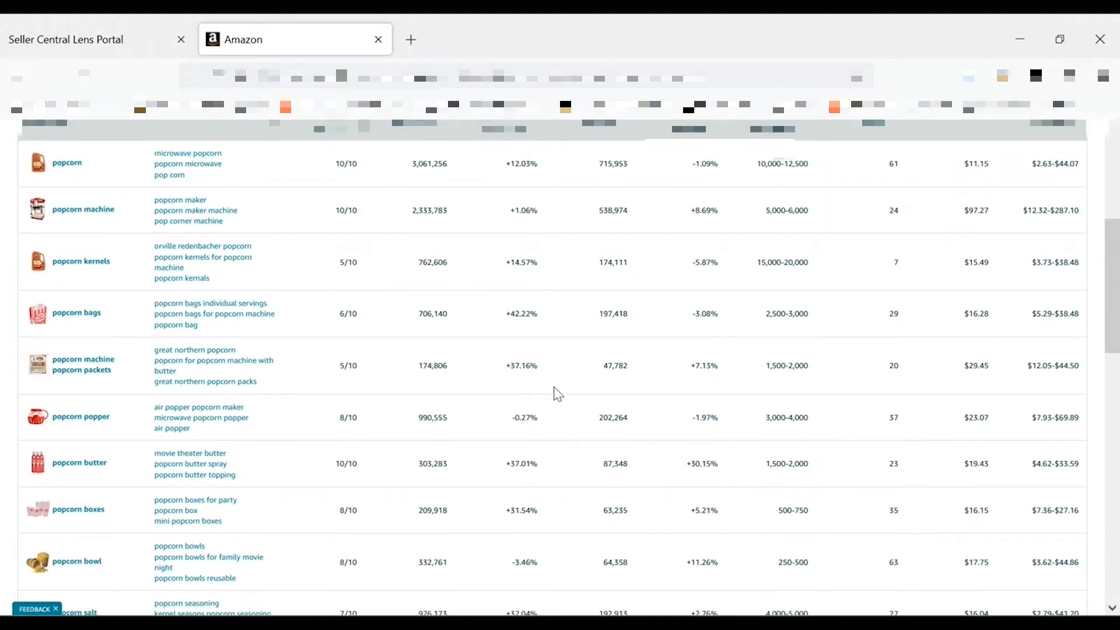
scroll(down, 3)
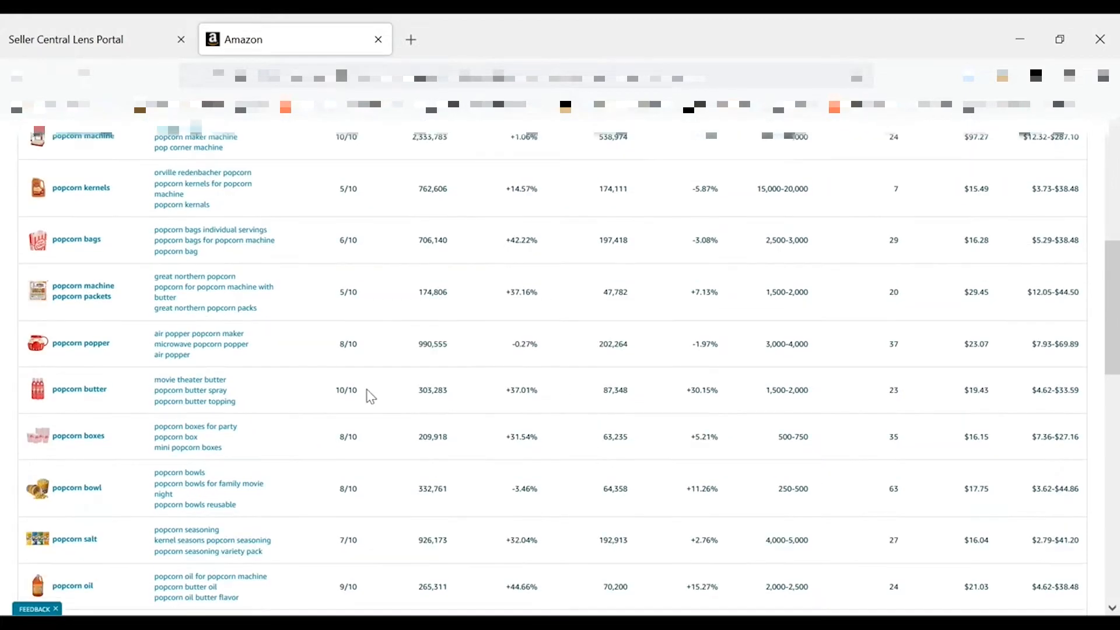
mouse_move(457, 402)
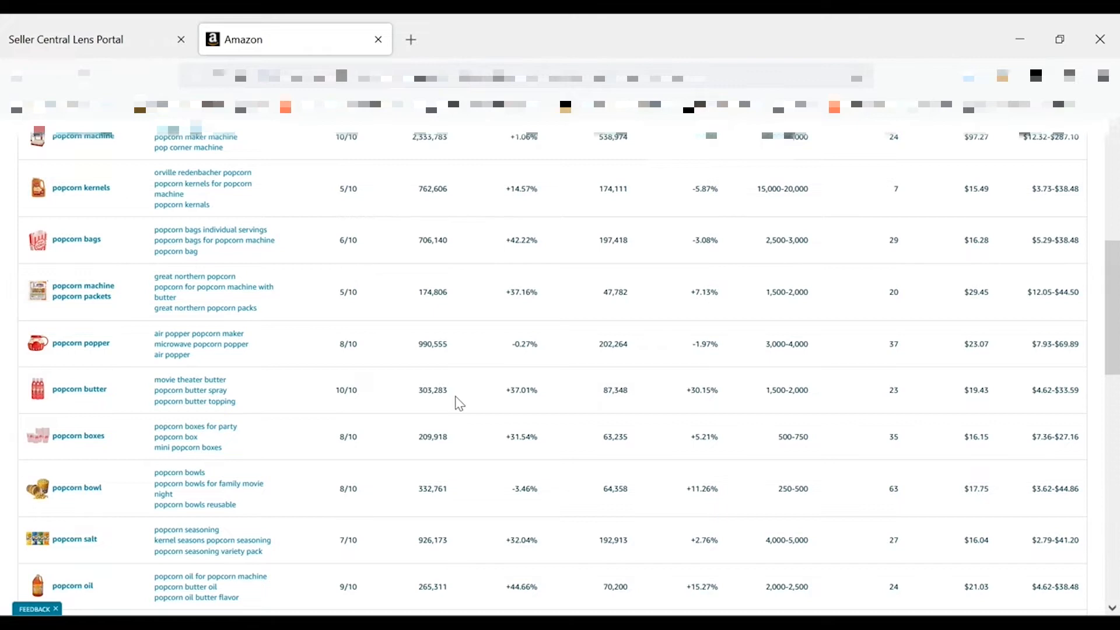
mouse_move(518, 392)
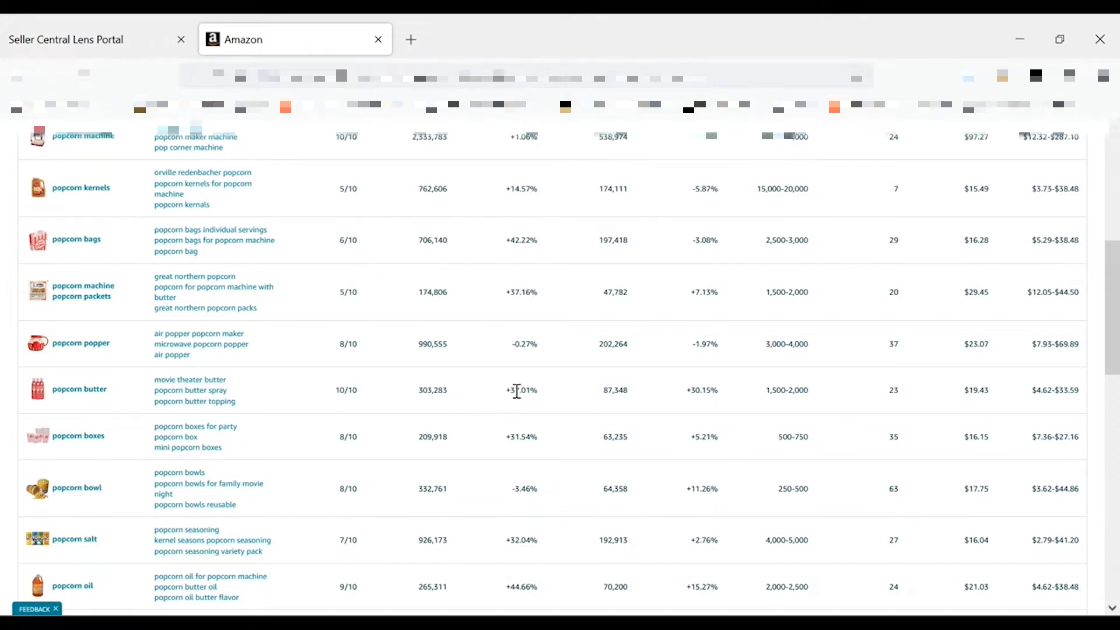
mouse_move(543, 397)
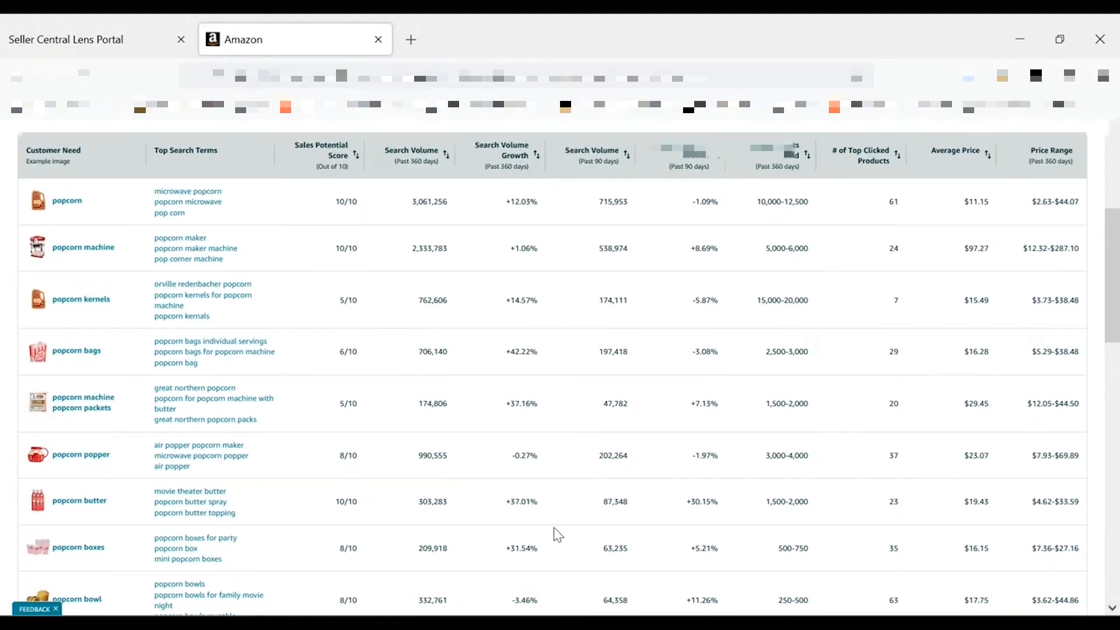
scroll(down, 3)
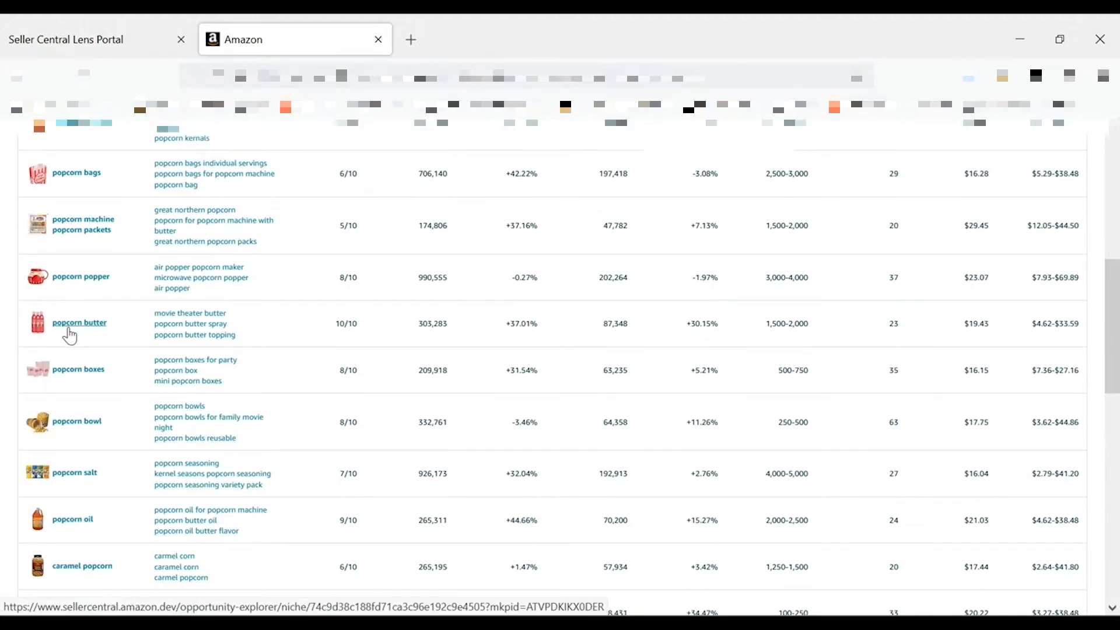
Enter the 'popcorn butter' niche from the Customer Need column
click(78, 322)
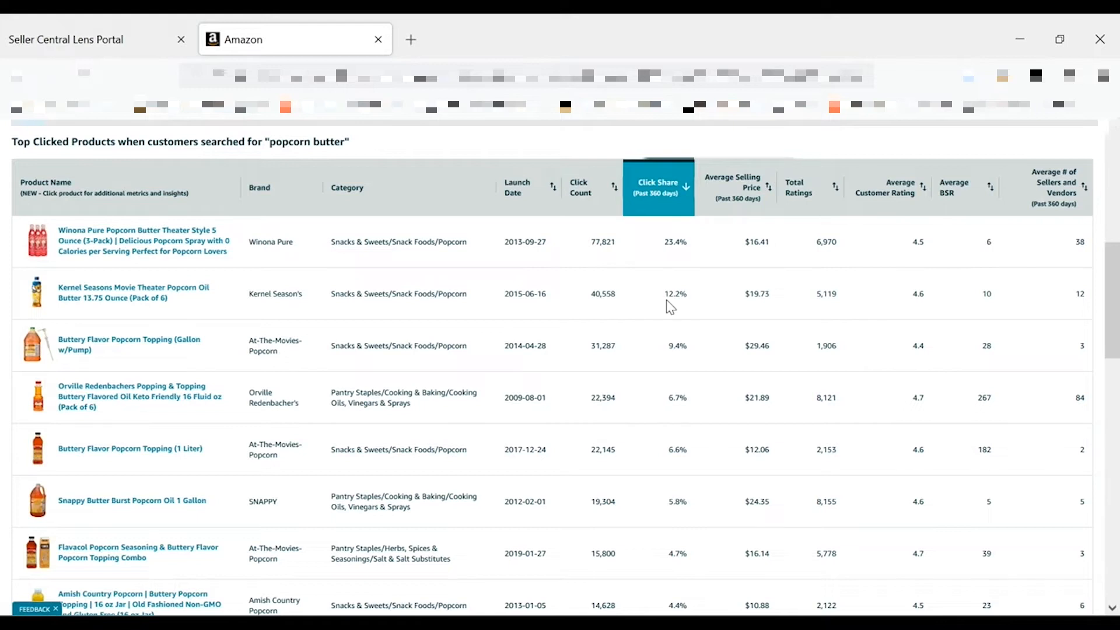
mouse_move(1061, 40)
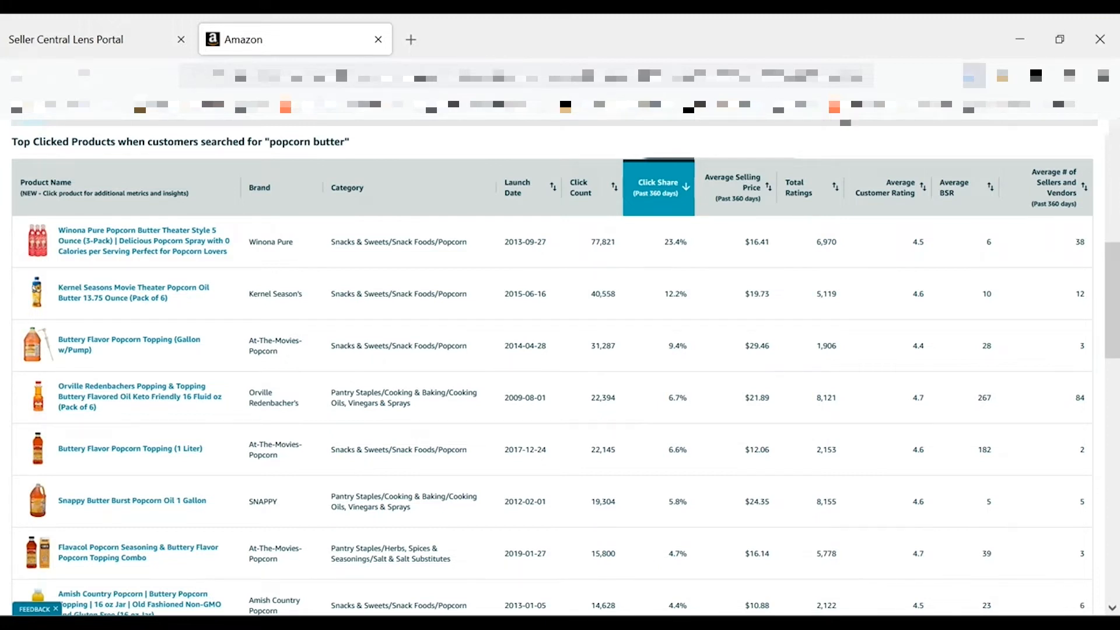
mouse_move(657, 186)
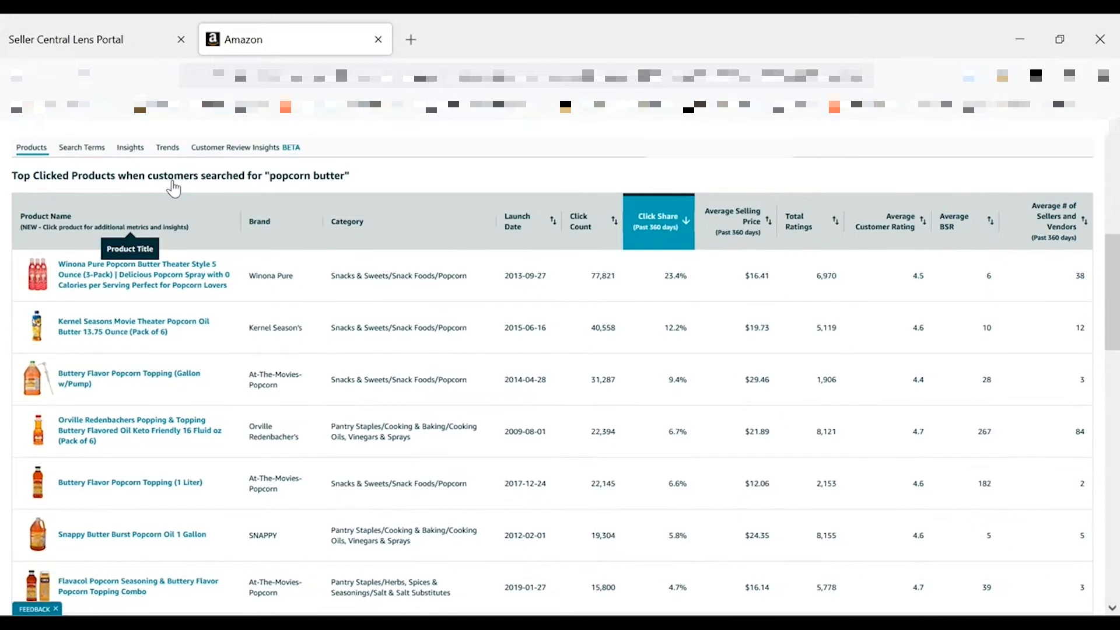
Show the popcorn butter niche's search terms with volume, growth and conversion figures
click(81, 147)
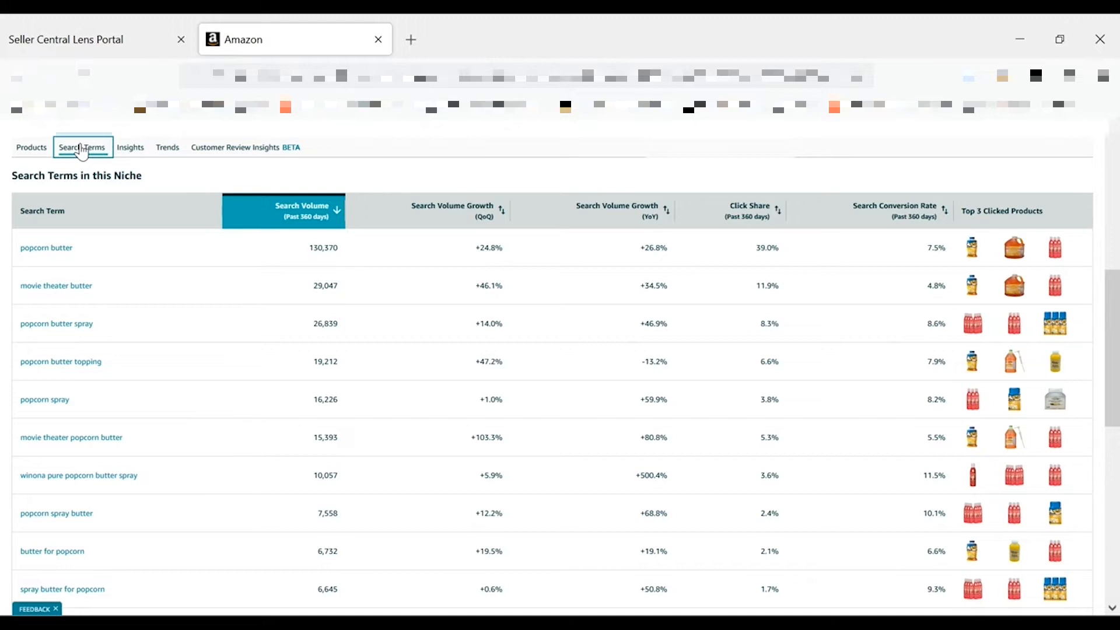
mouse_move(986, 253)
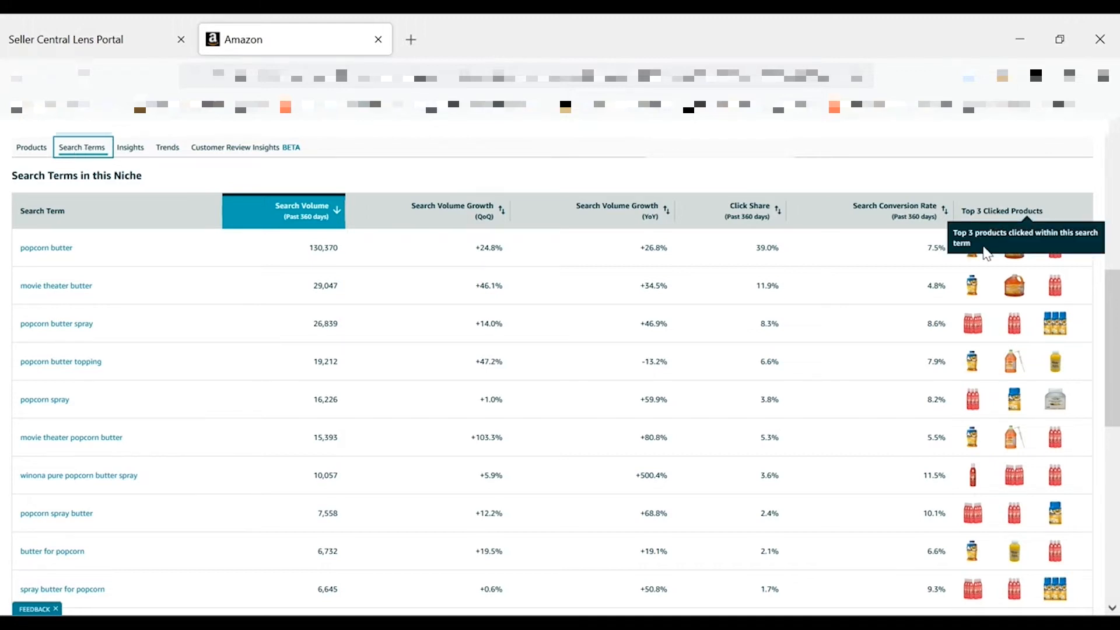
mouse_move(1004, 195)
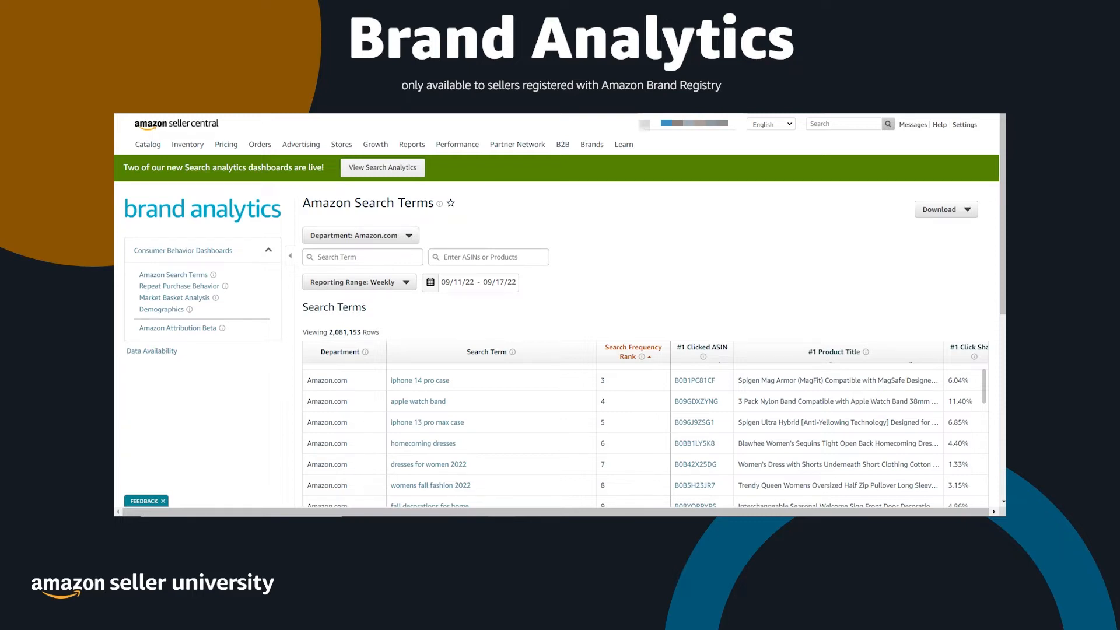
Advance the presentation to the Brand Analytics Amazon Search Terms slide and return
click(357, 281)
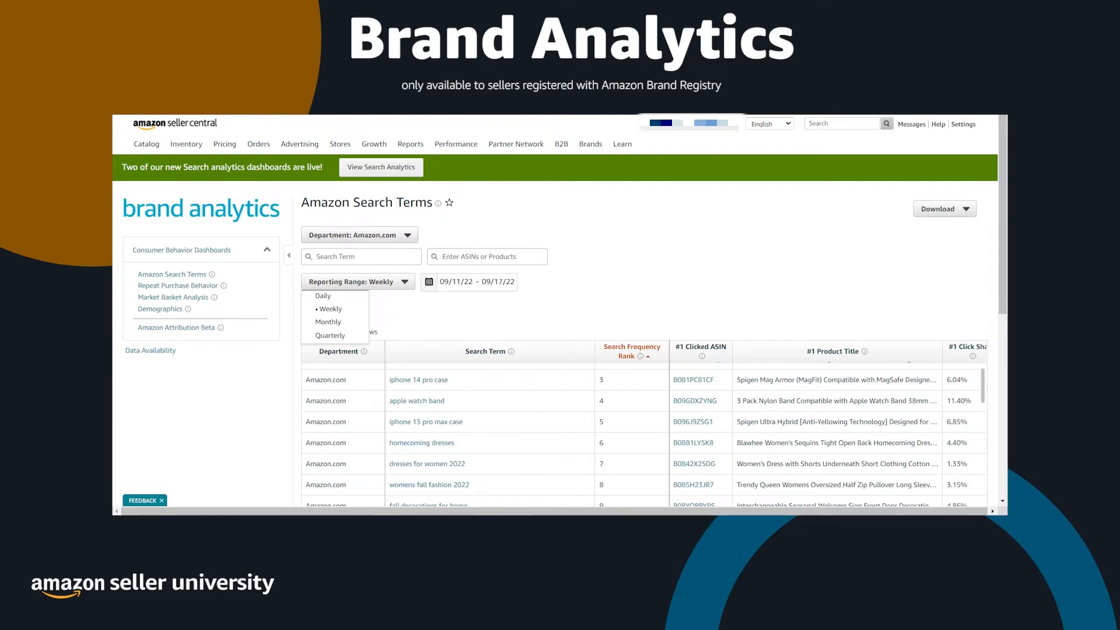
click(590, 143)
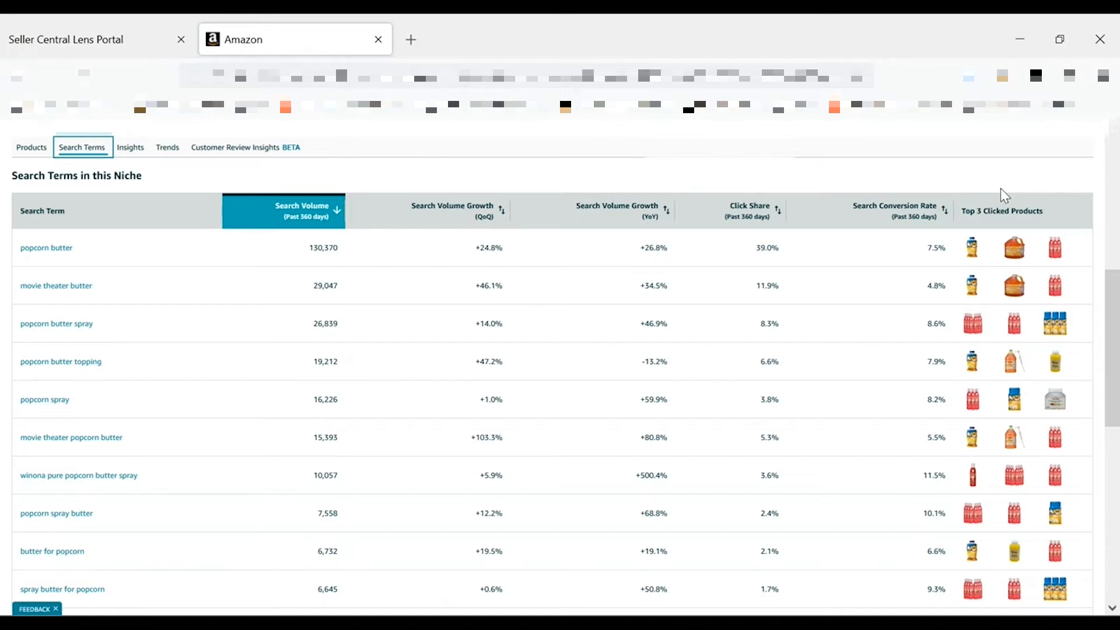
mouse_move(667, 202)
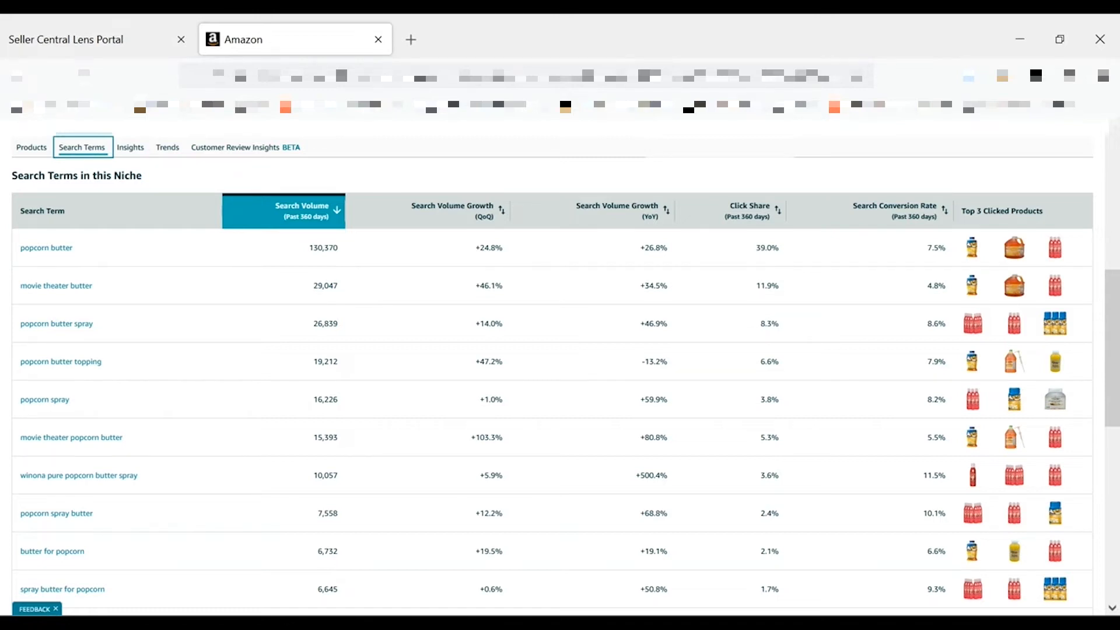
mouse_move(950, 218)
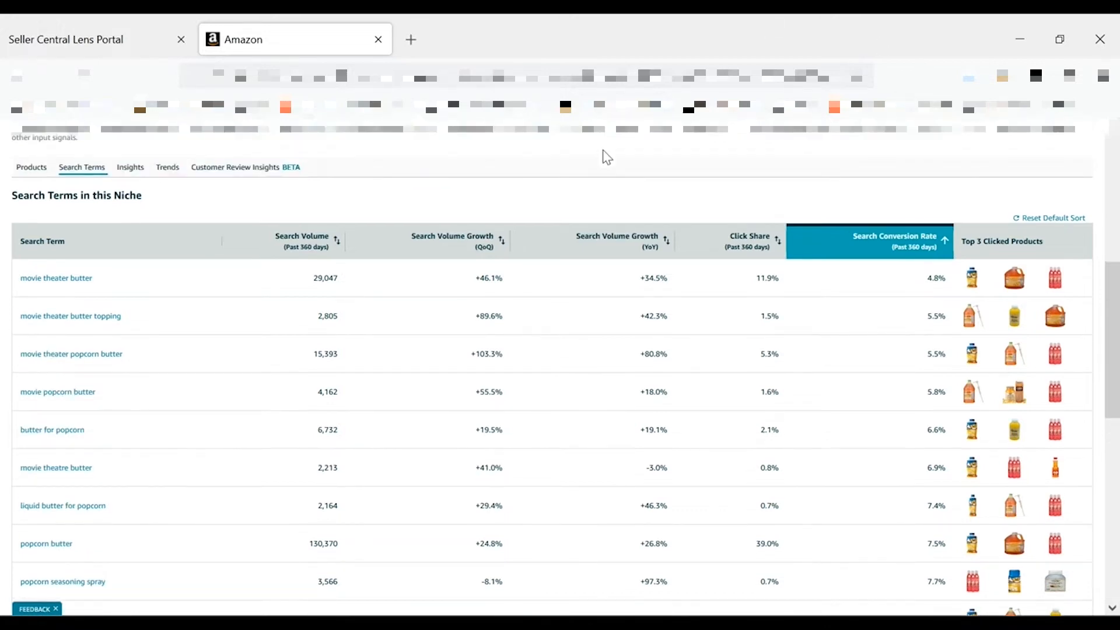
Sort the search terms by volume both ways, then by conversion rate highest first
scroll(down, 3)
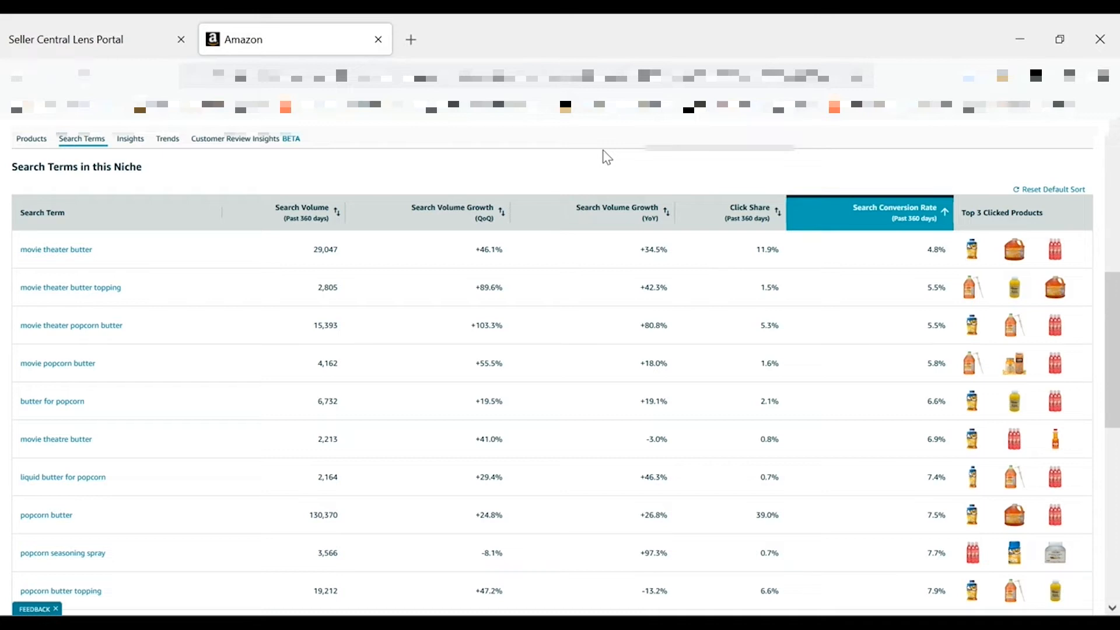
mouse_move(295, 174)
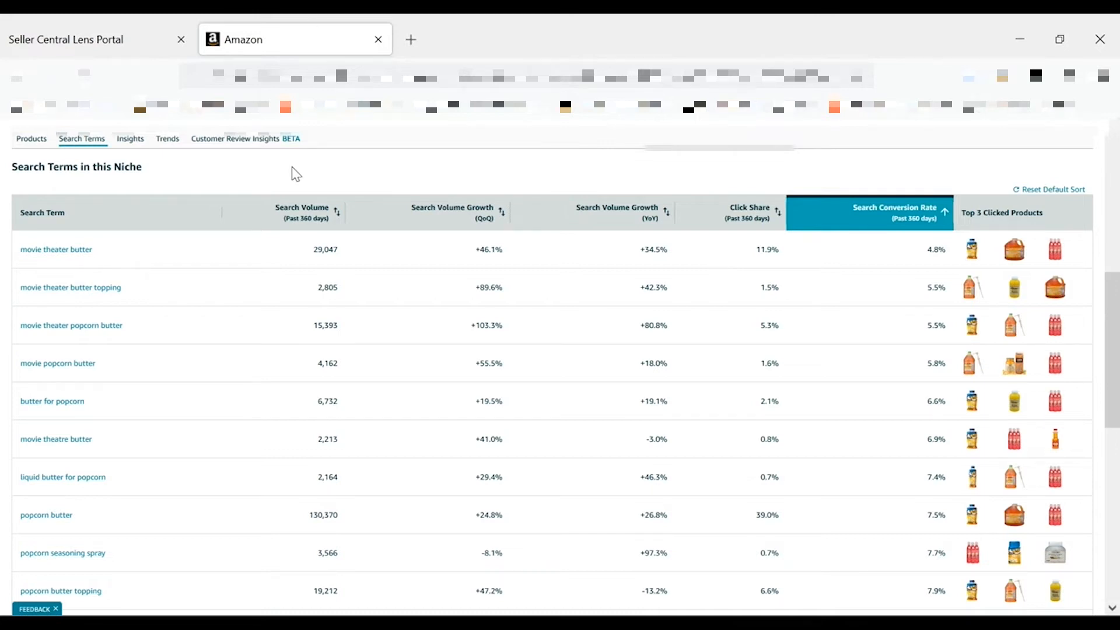
click(301, 212)
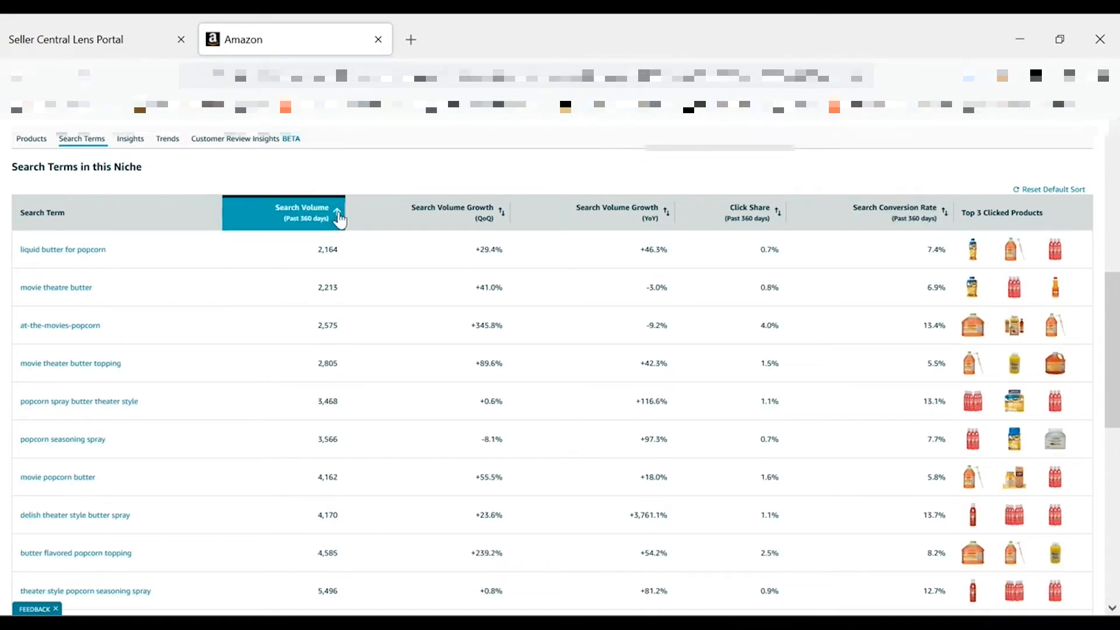
click(300, 212)
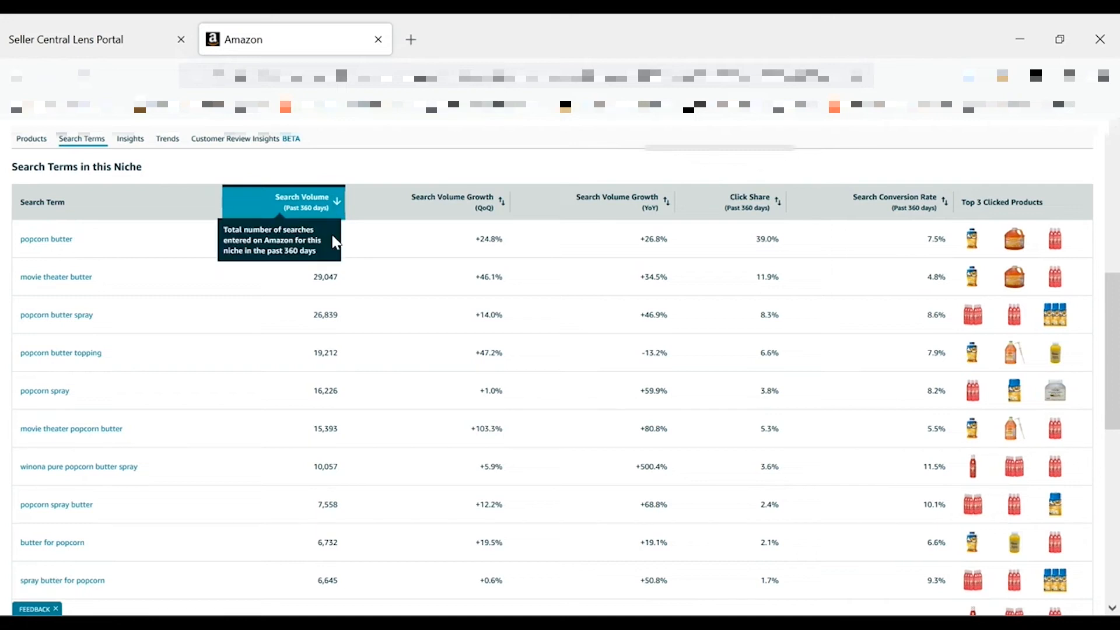
mouse_move(425, 174)
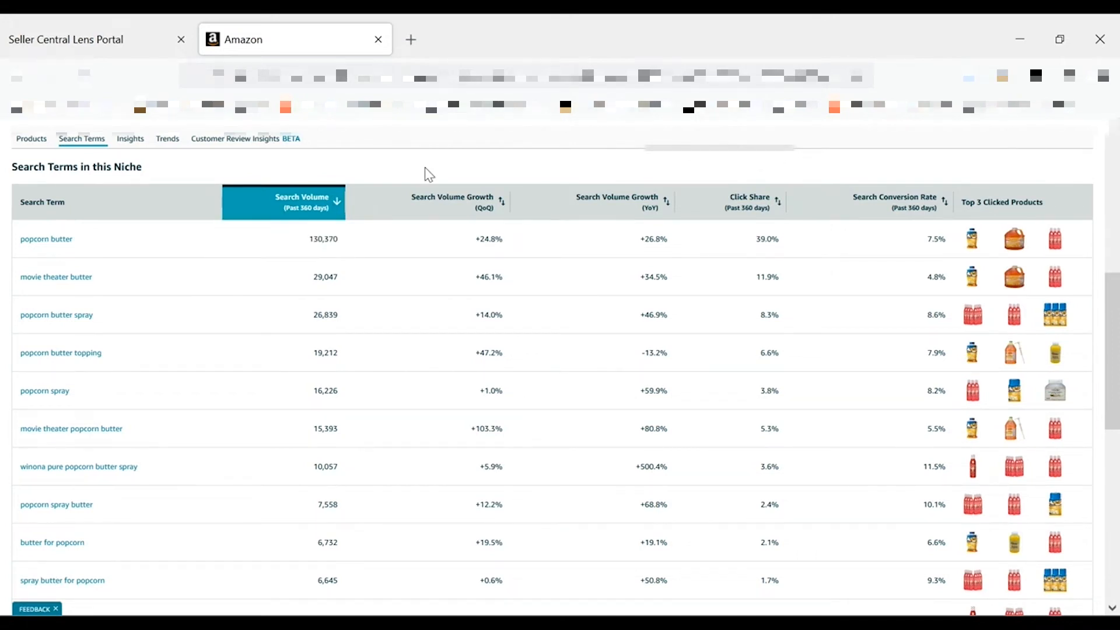
mouse_move(944, 207)
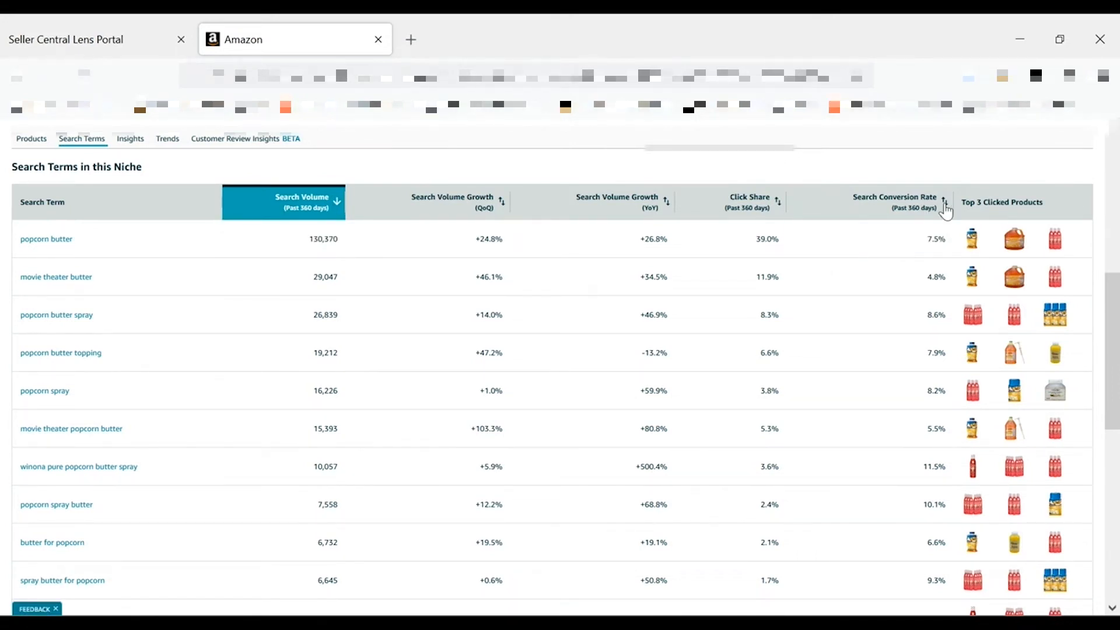
click(895, 202)
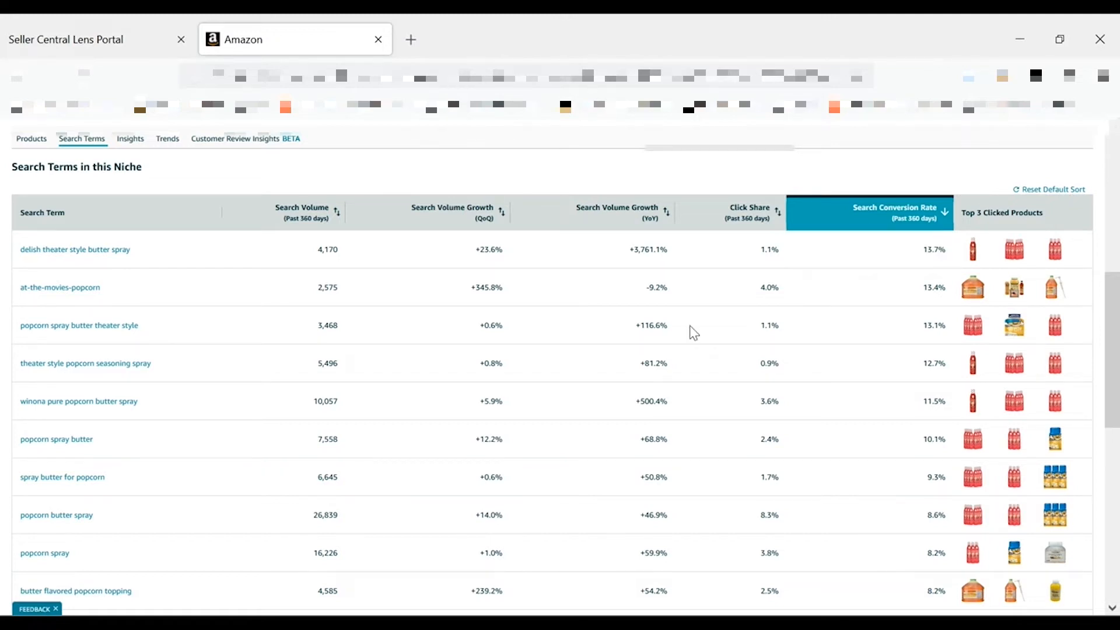
scroll(down, 3)
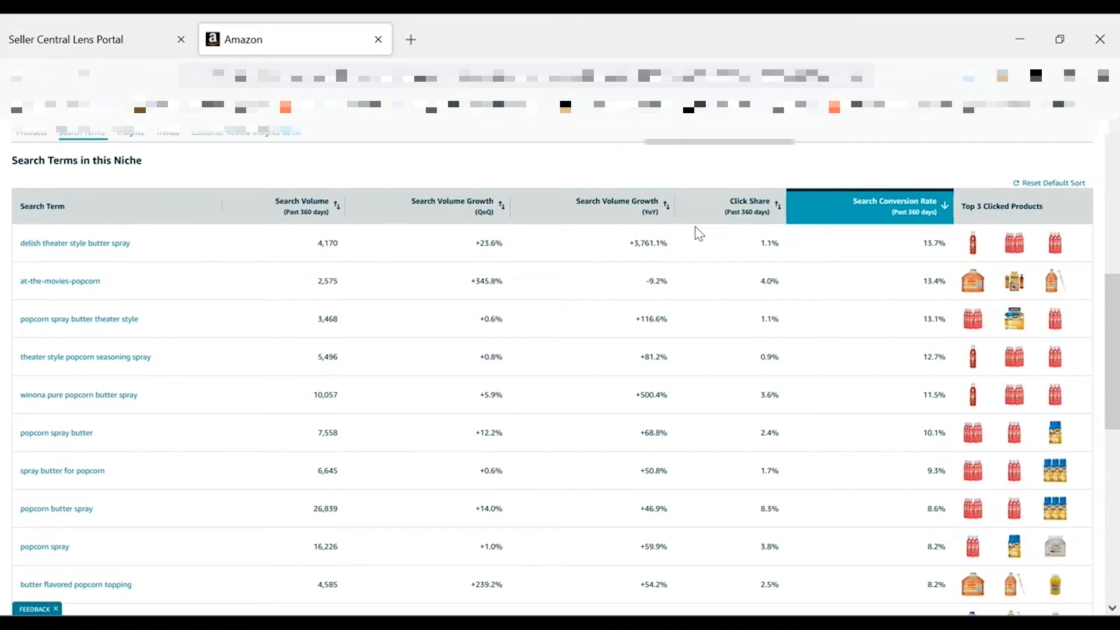
mouse_move(451, 205)
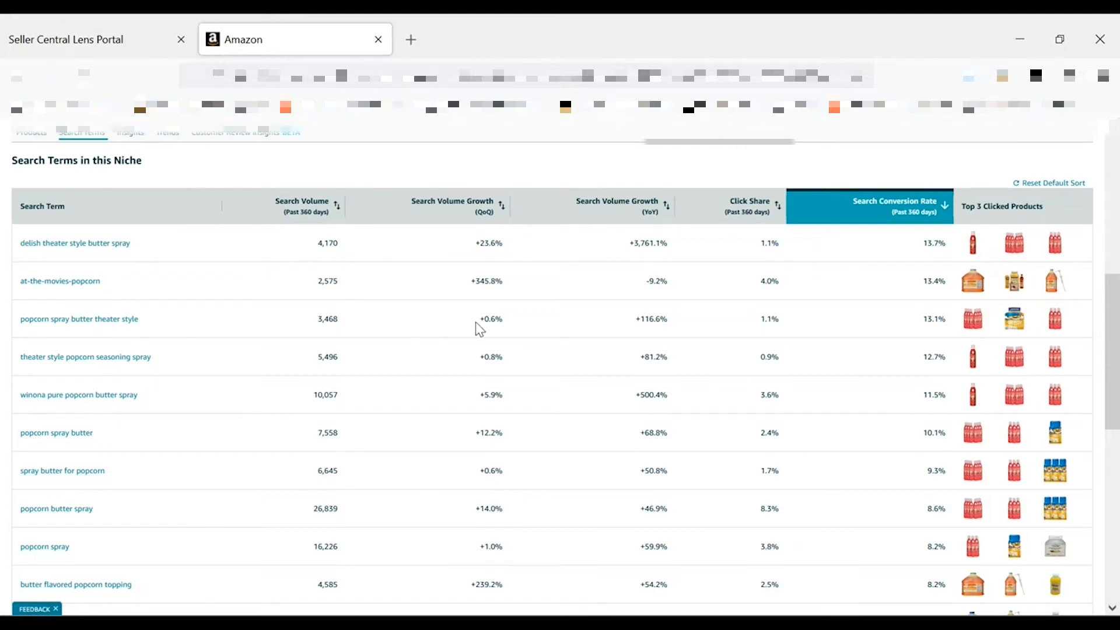
scroll(down, 3)
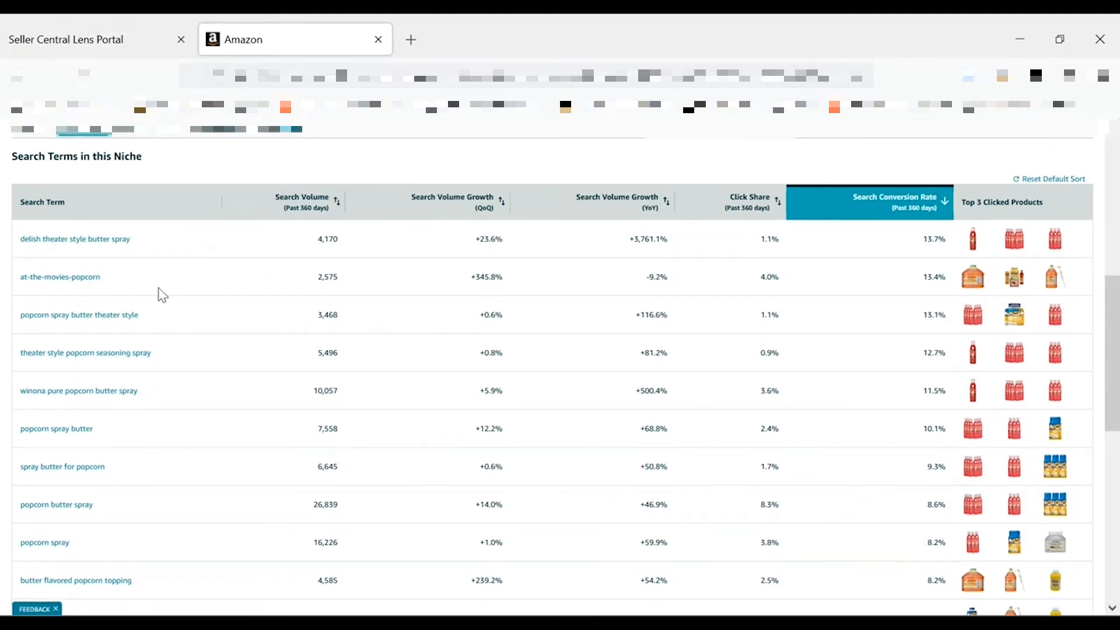
mouse_move(196, 336)
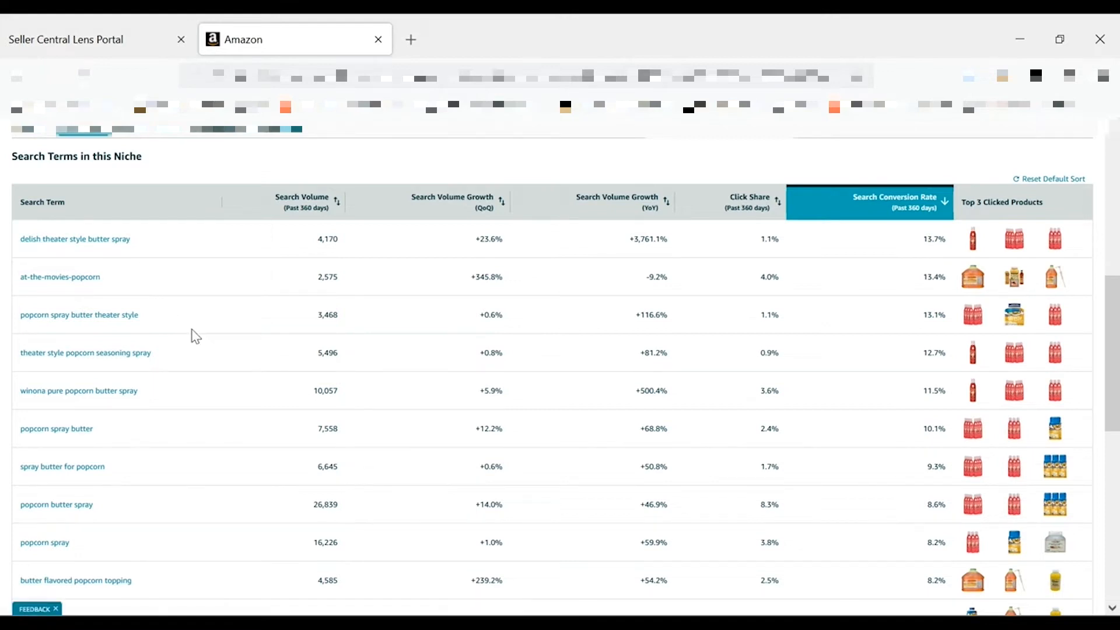
scroll(down, 3)
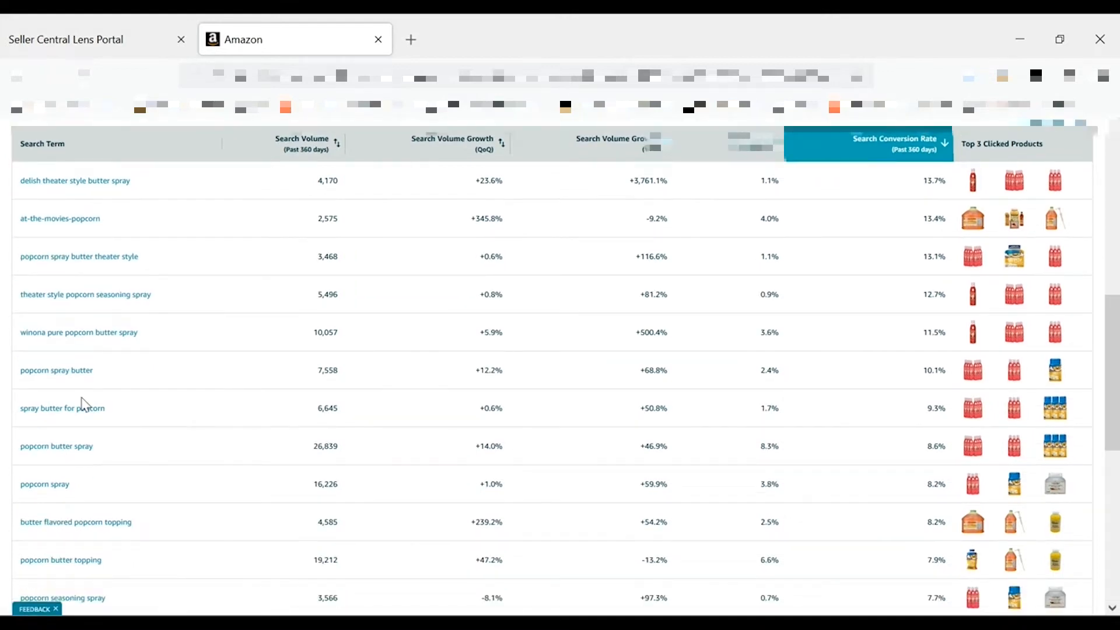
mouse_move(950, 193)
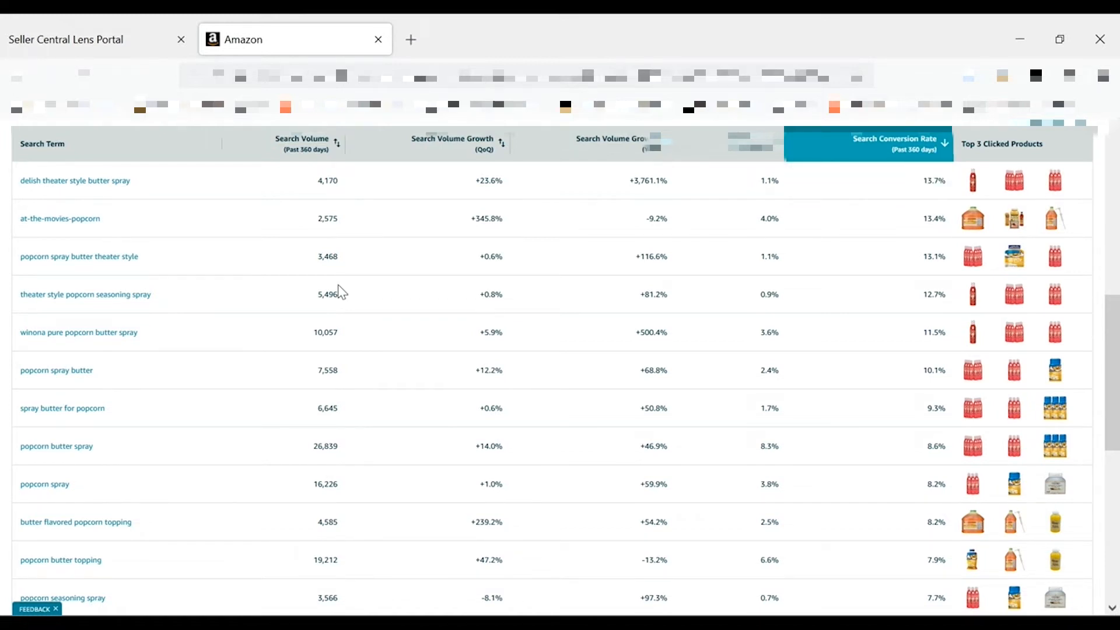
scroll(down, 3)
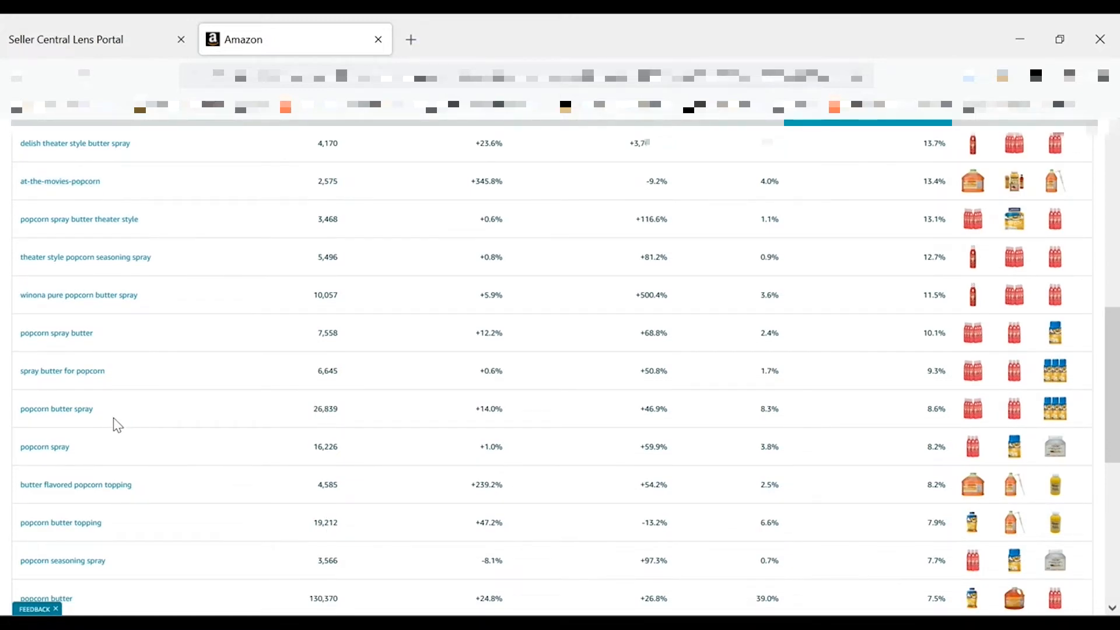
mouse_move(70, 199)
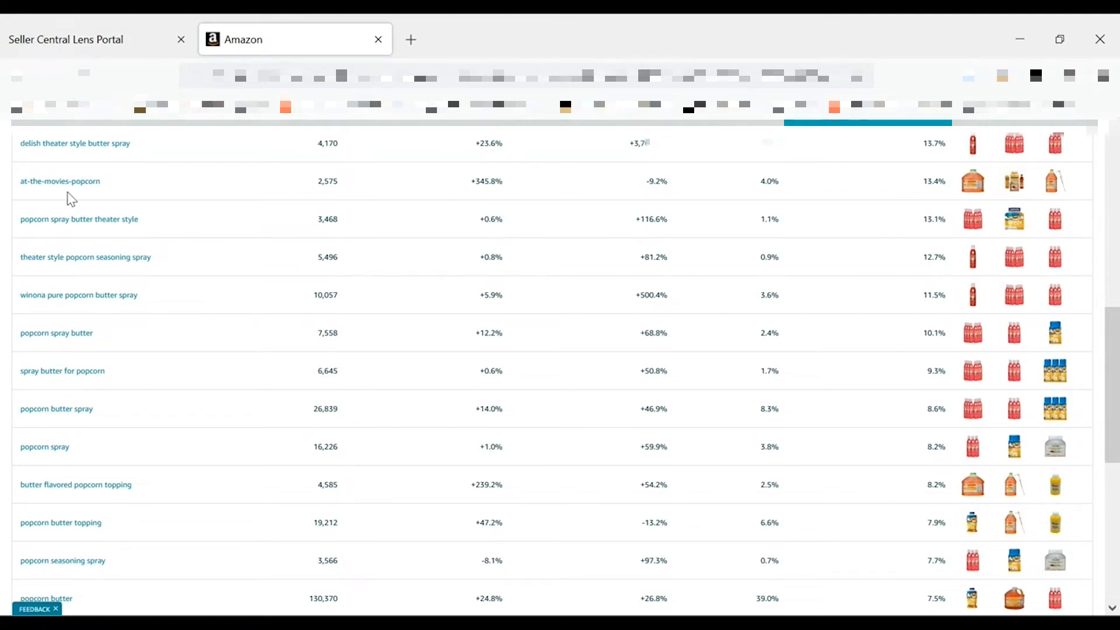
mouse_move(94, 285)
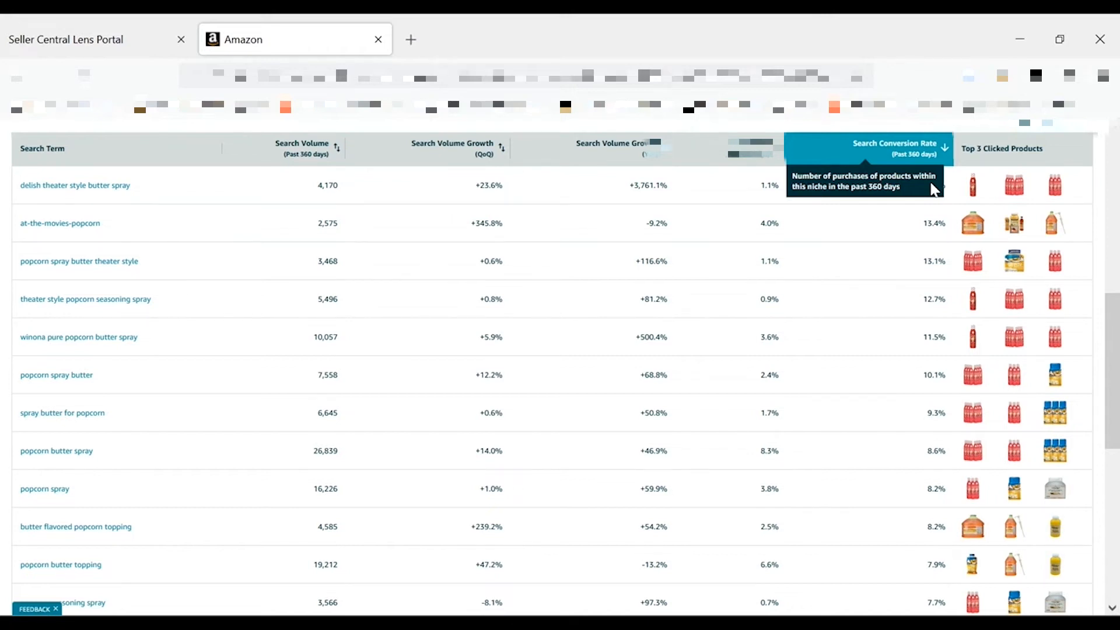
mouse_move(1018, 37)
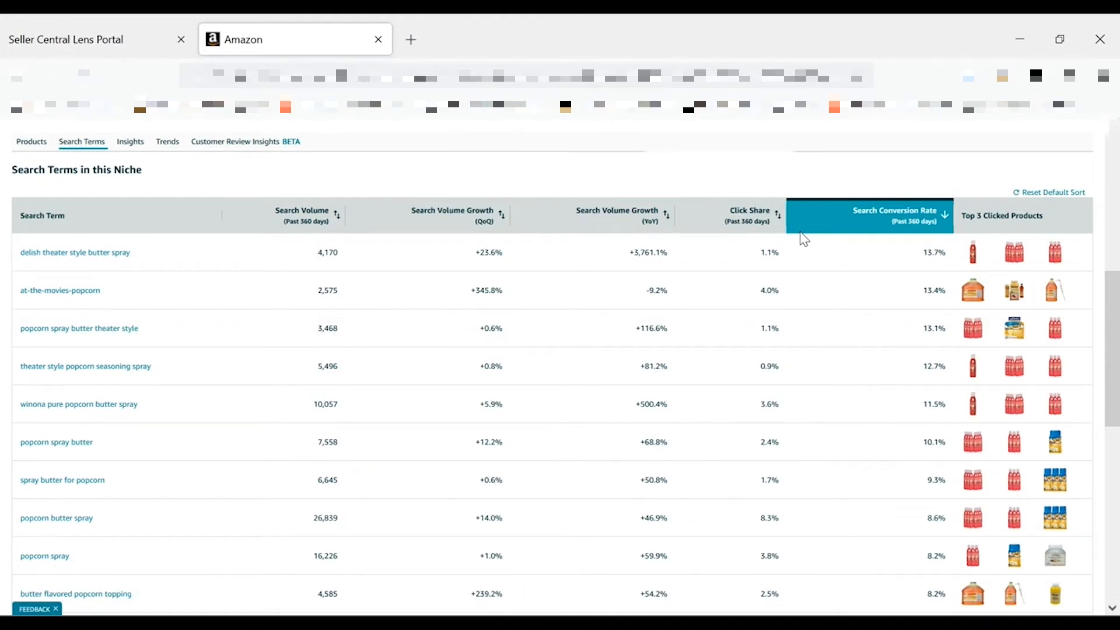
mouse_move(78, 352)
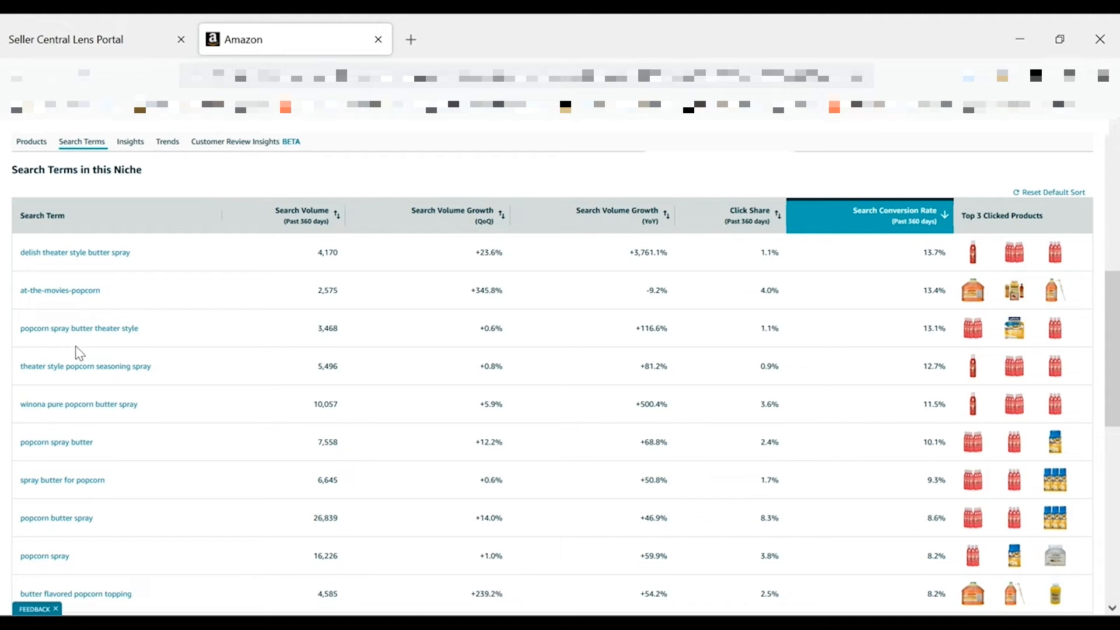
mouse_move(269, 357)
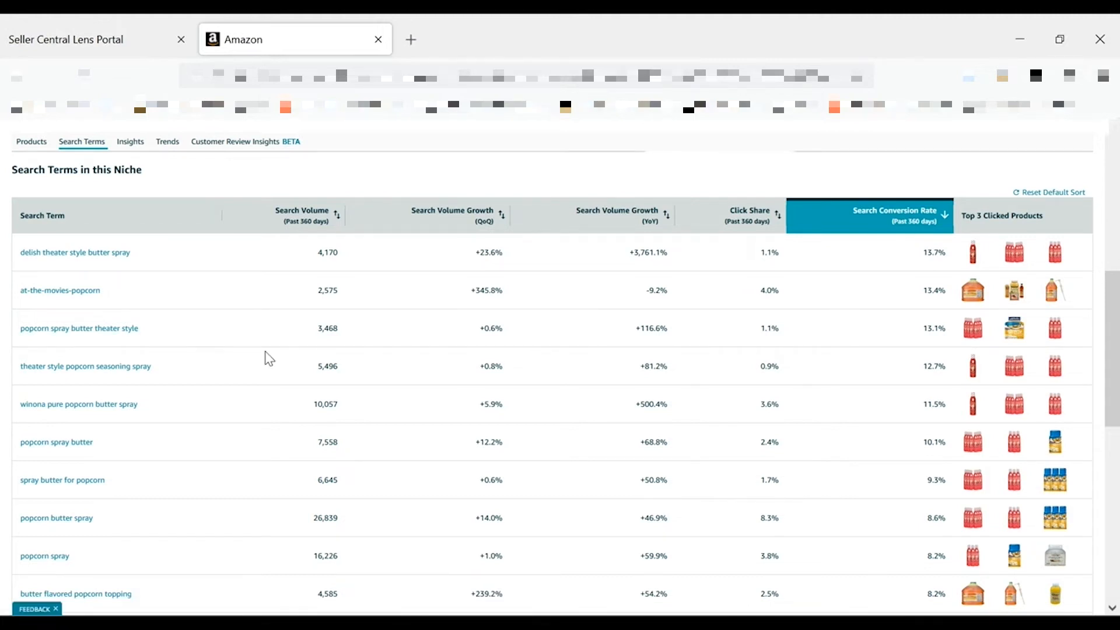
mouse_move(260, 317)
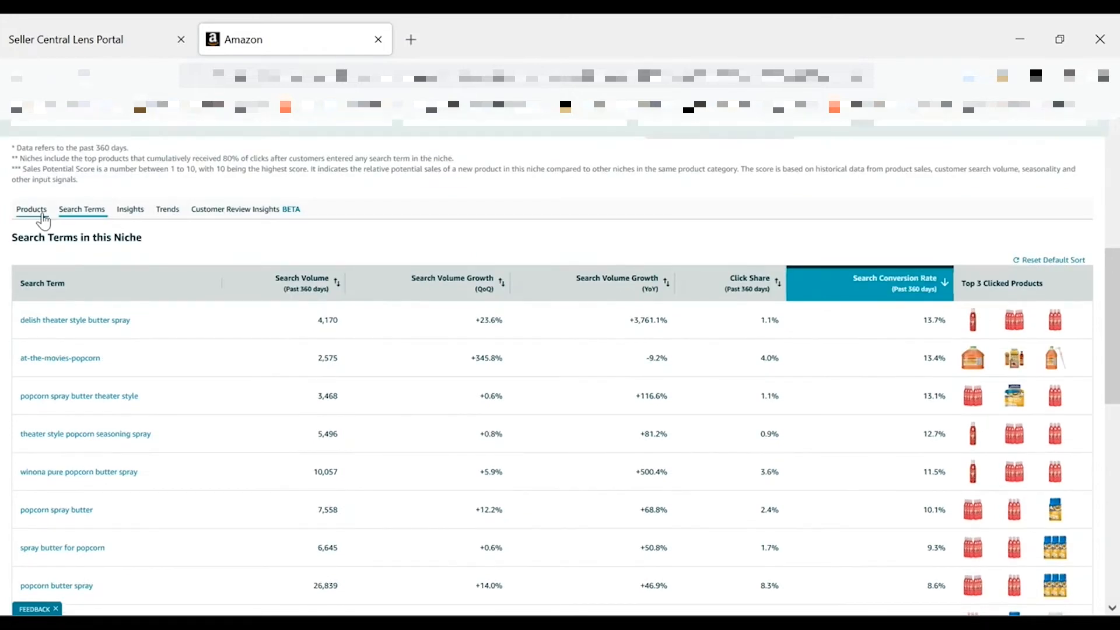
List the niche's top clicked products sorted by average customer rating, lowest first
click(31, 209)
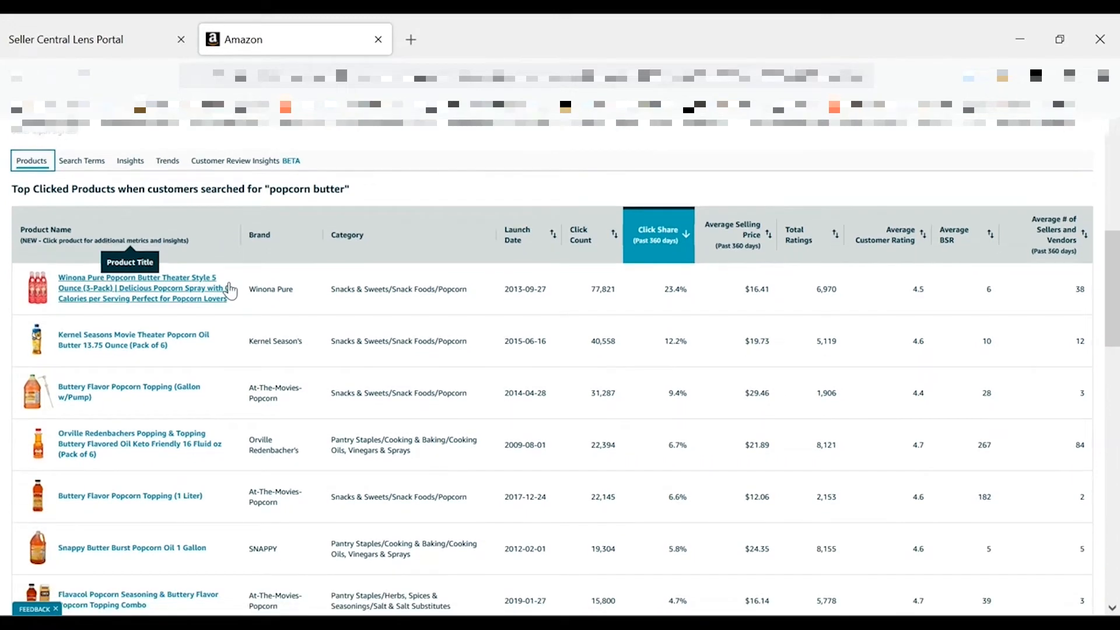
scroll(down, 3)
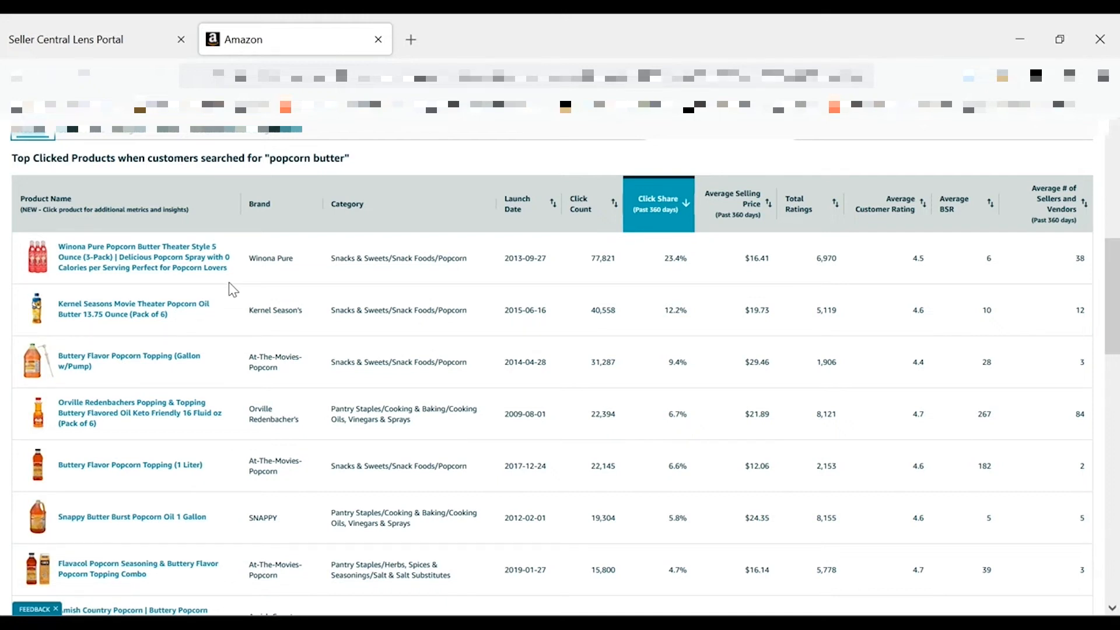
mouse_move(643, 282)
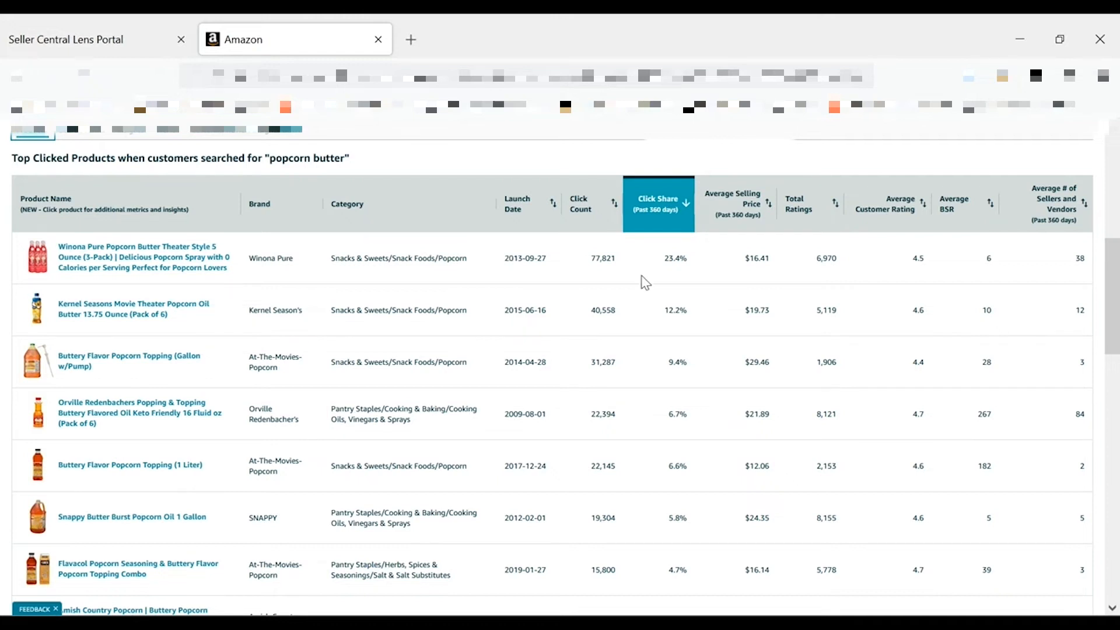
mouse_move(644, 277)
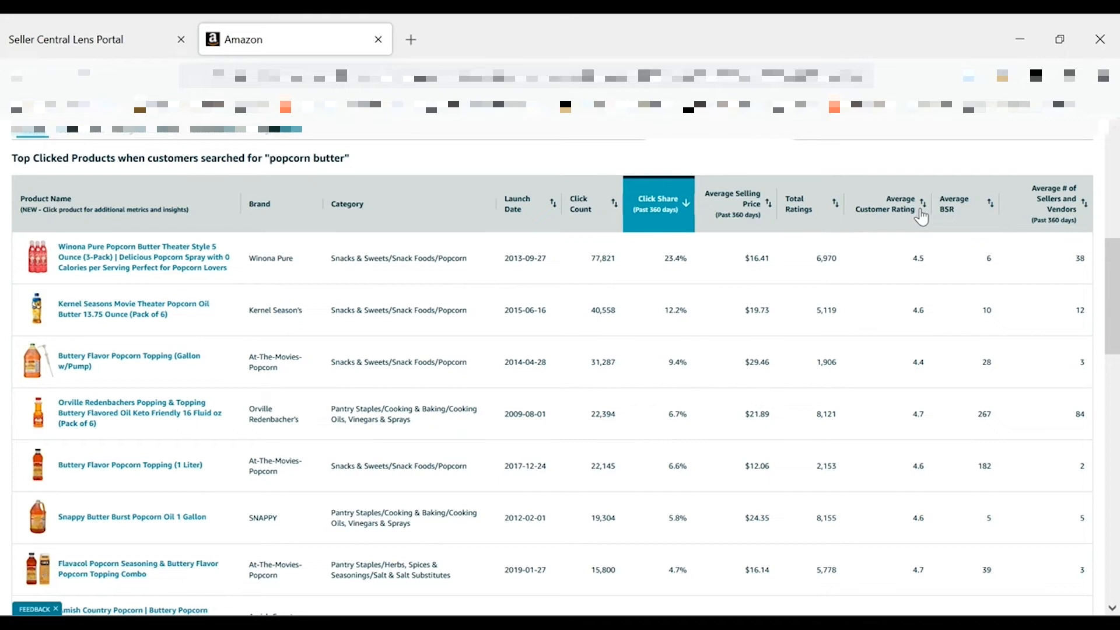
click(899, 203)
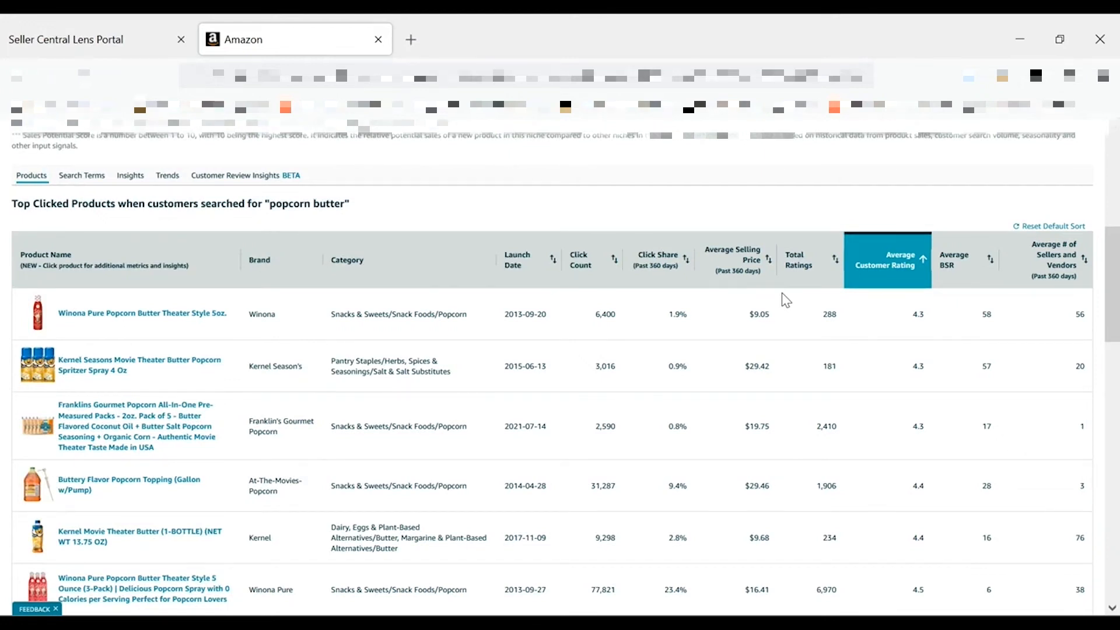
mouse_move(736, 257)
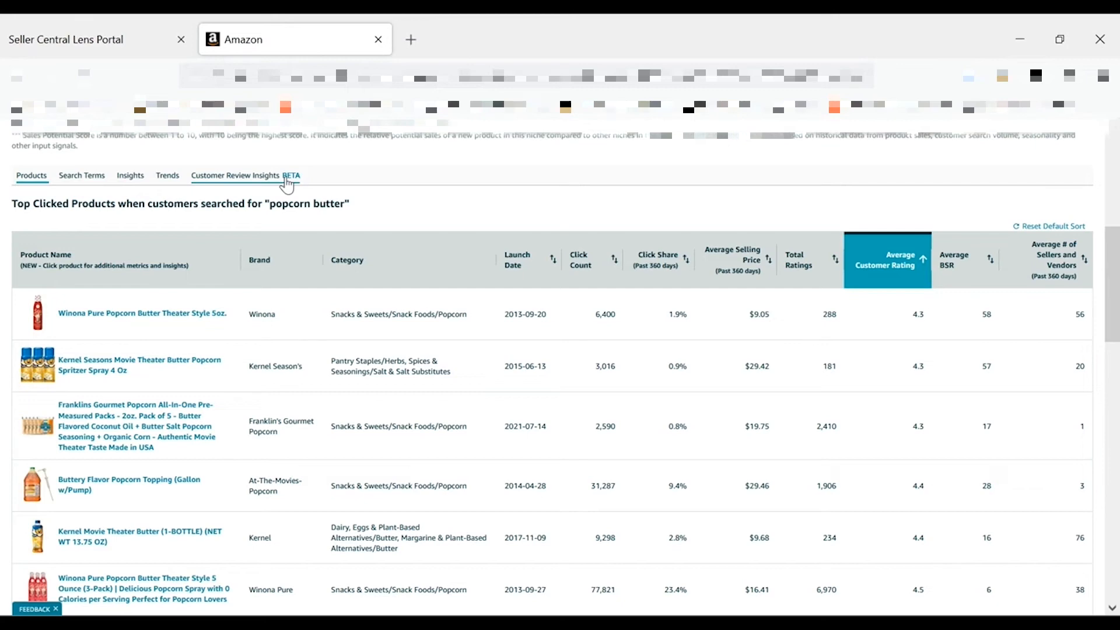
click(240, 175)
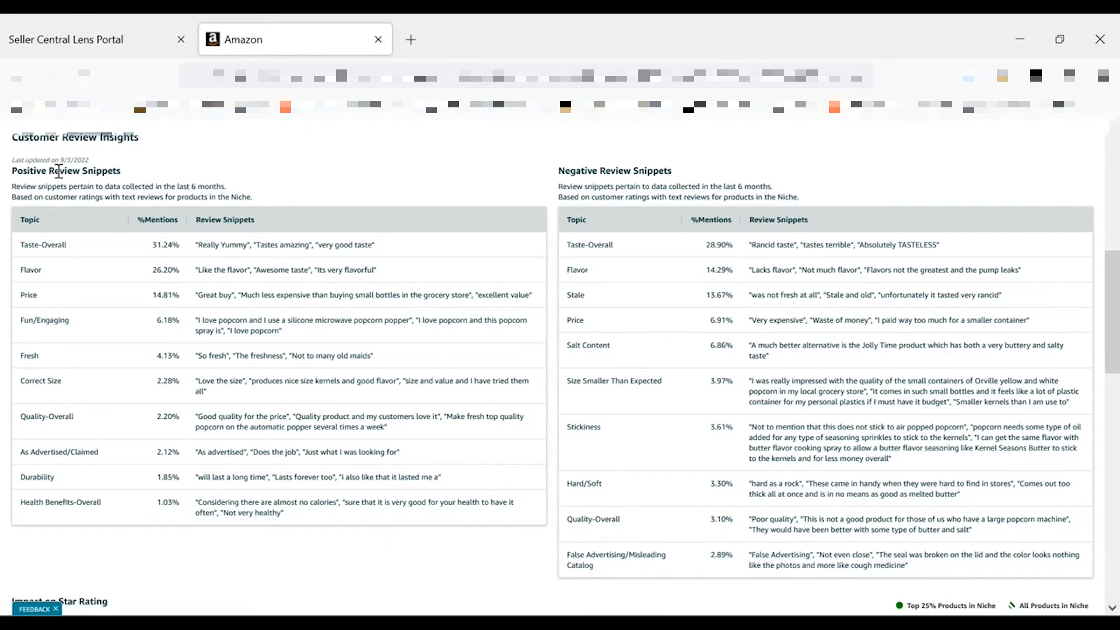
mouse_move(98, 243)
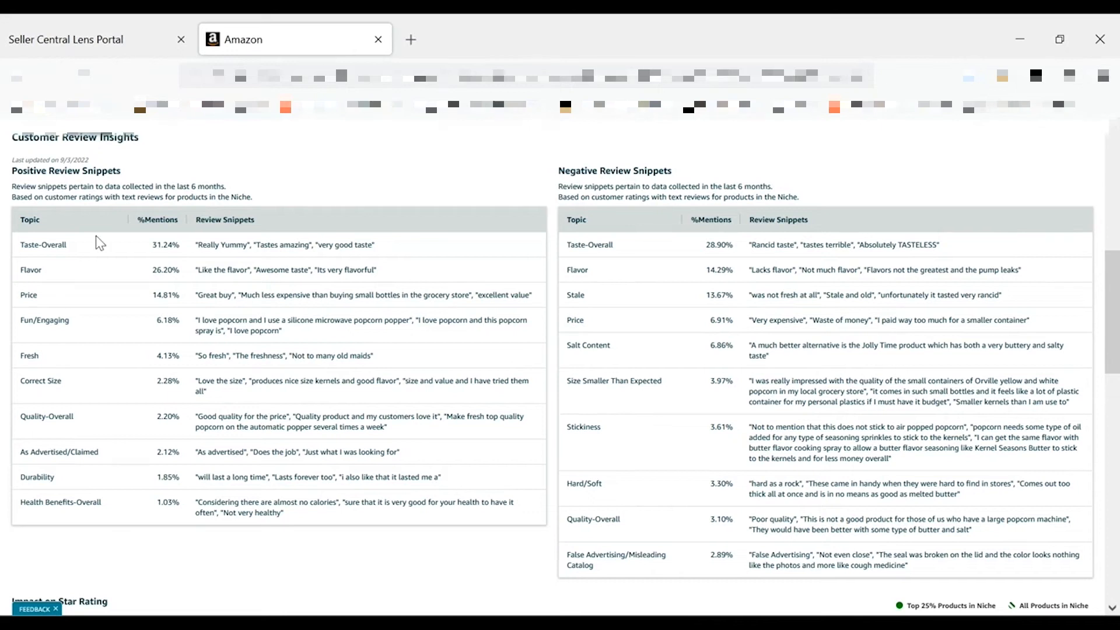
mouse_move(45, 259)
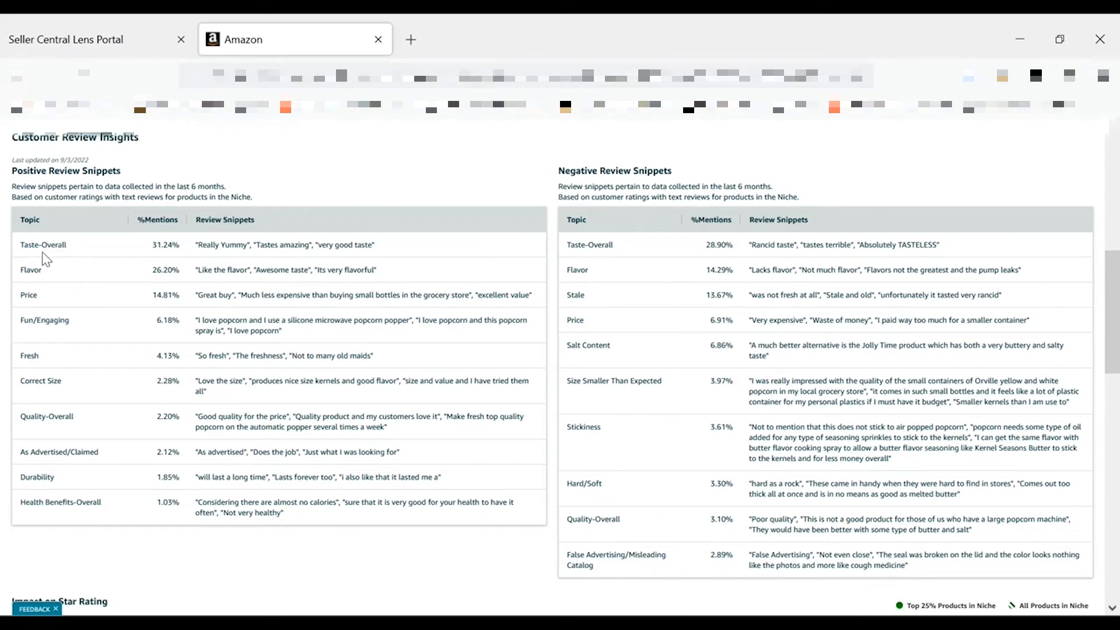
mouse_move(52, 277)
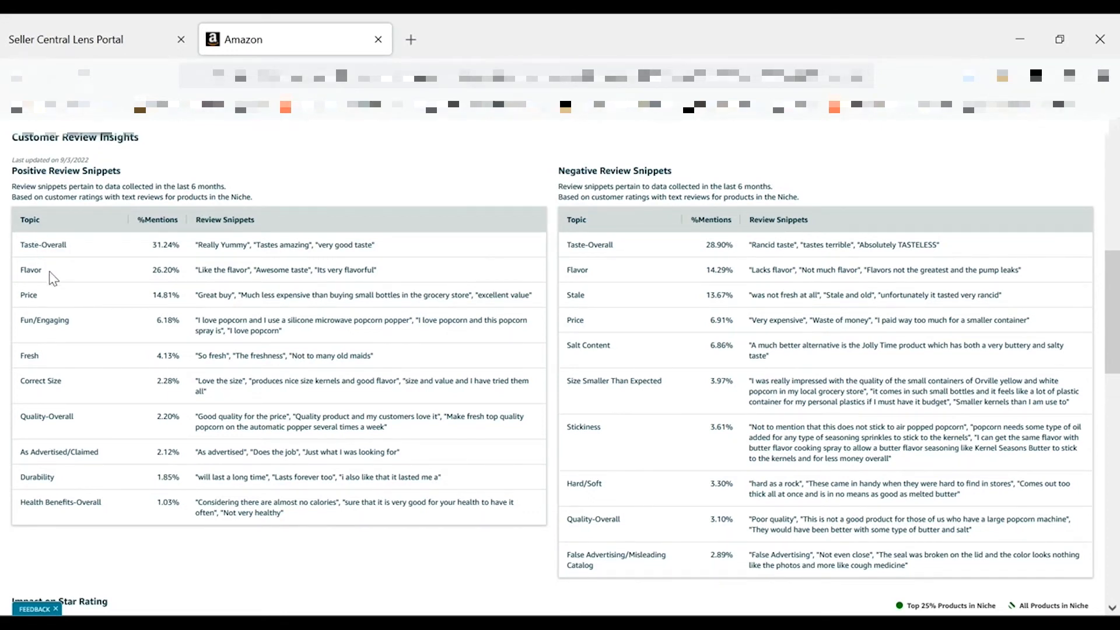
mouse_move(619, 284)
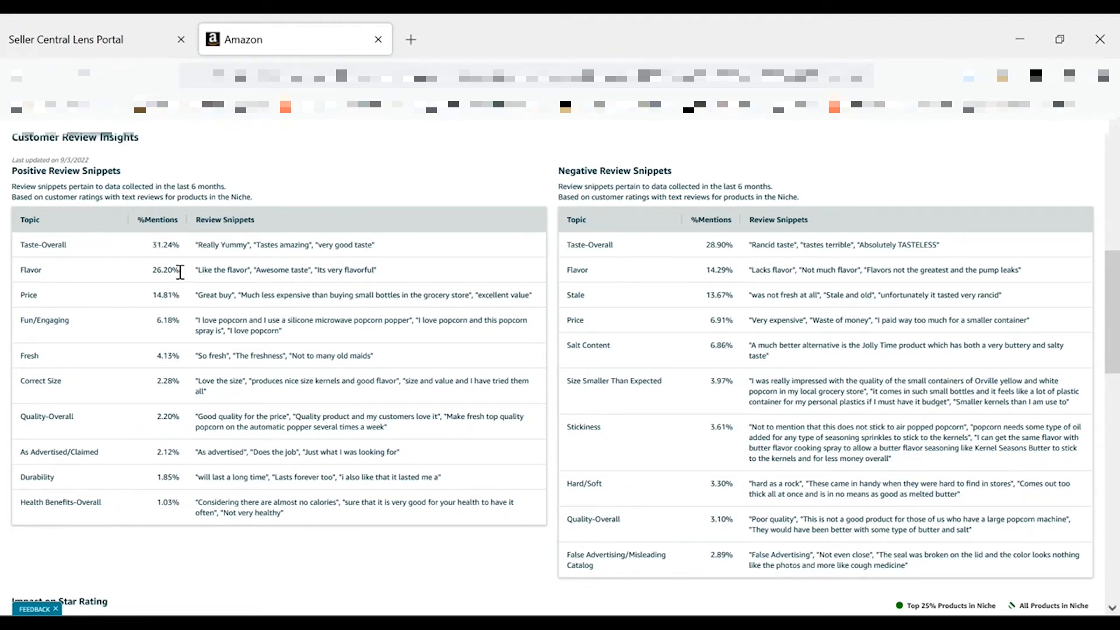
mouse_move(183, 250)
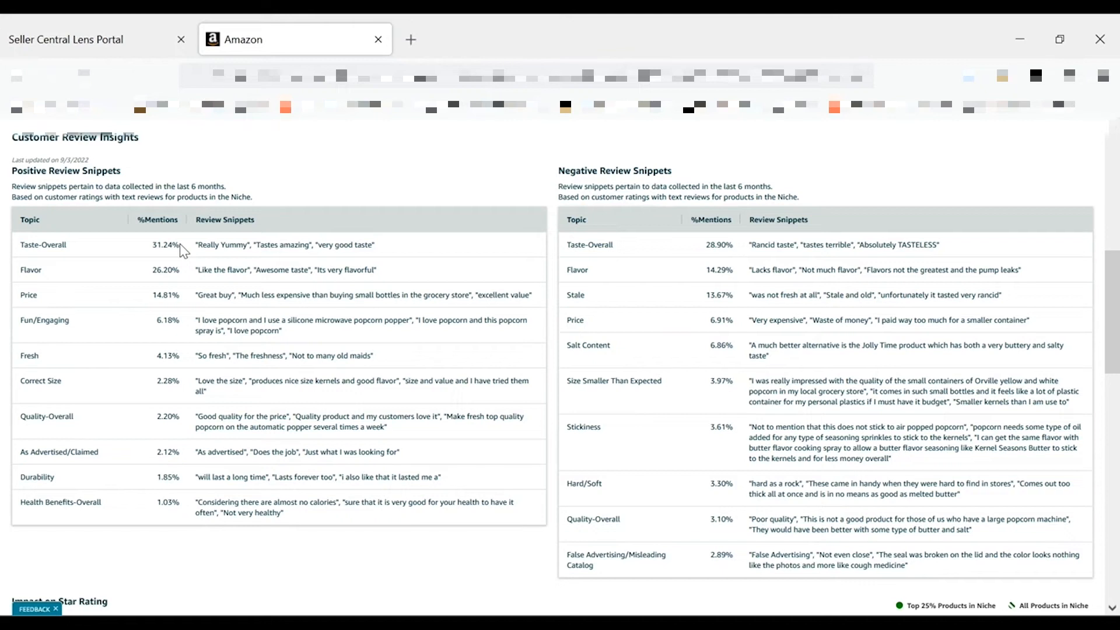
mouse_move(104, 270)
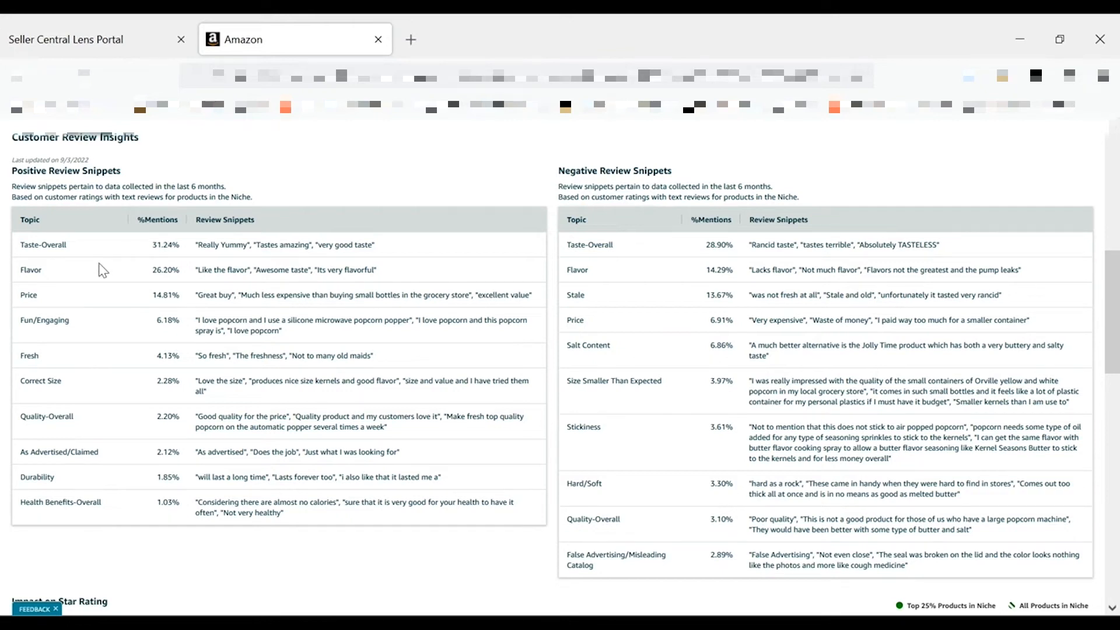
mouse_move(102, 281)
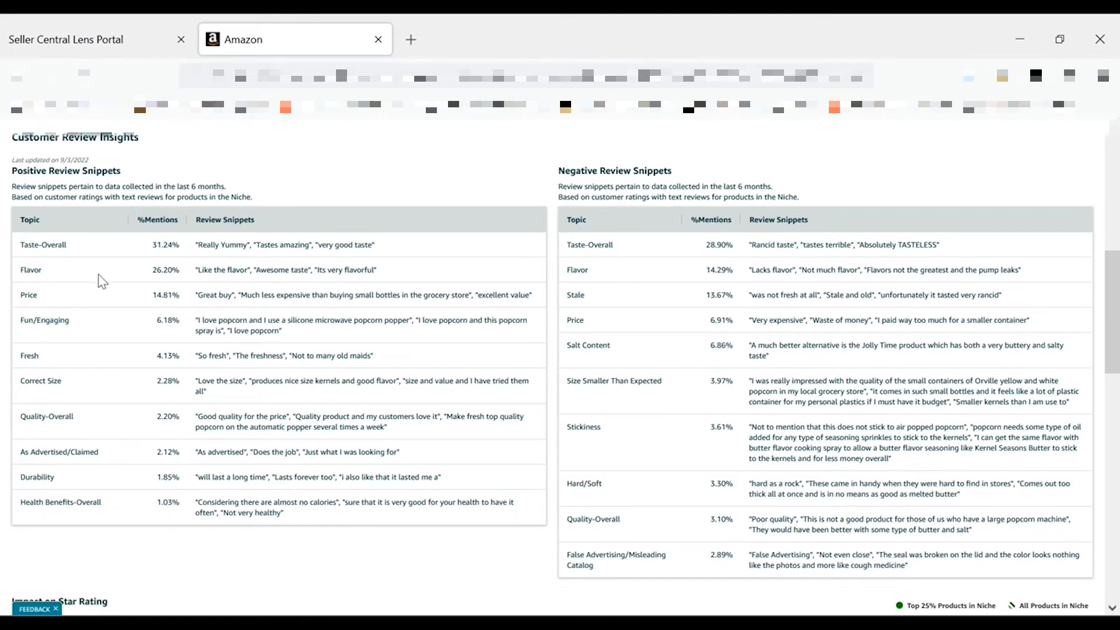
mouse_move(723, 243)
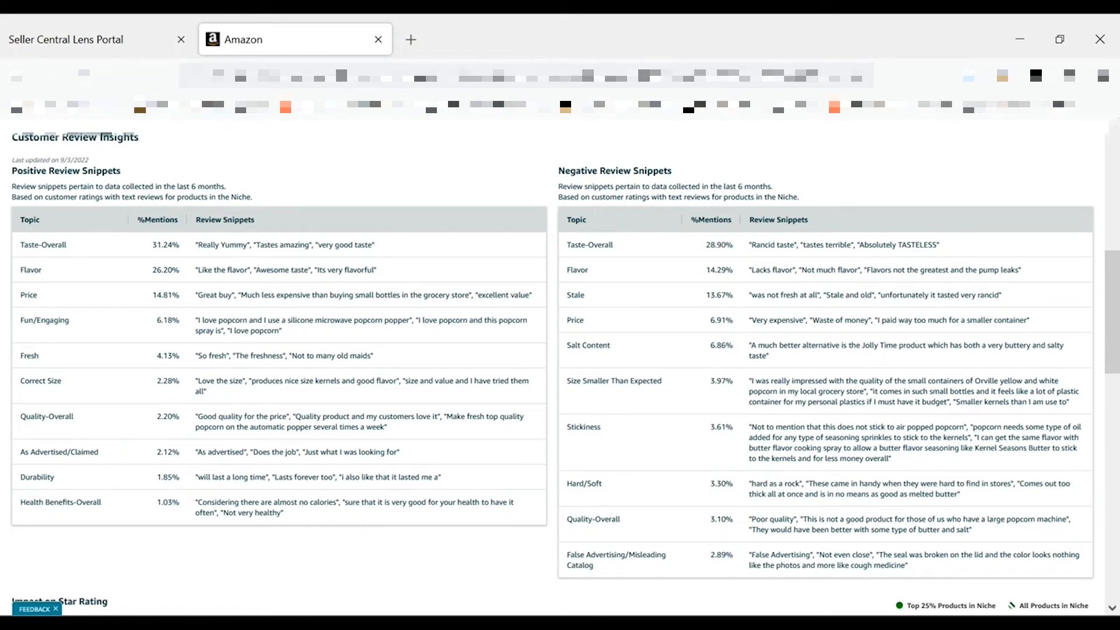
scroll(down, 3)
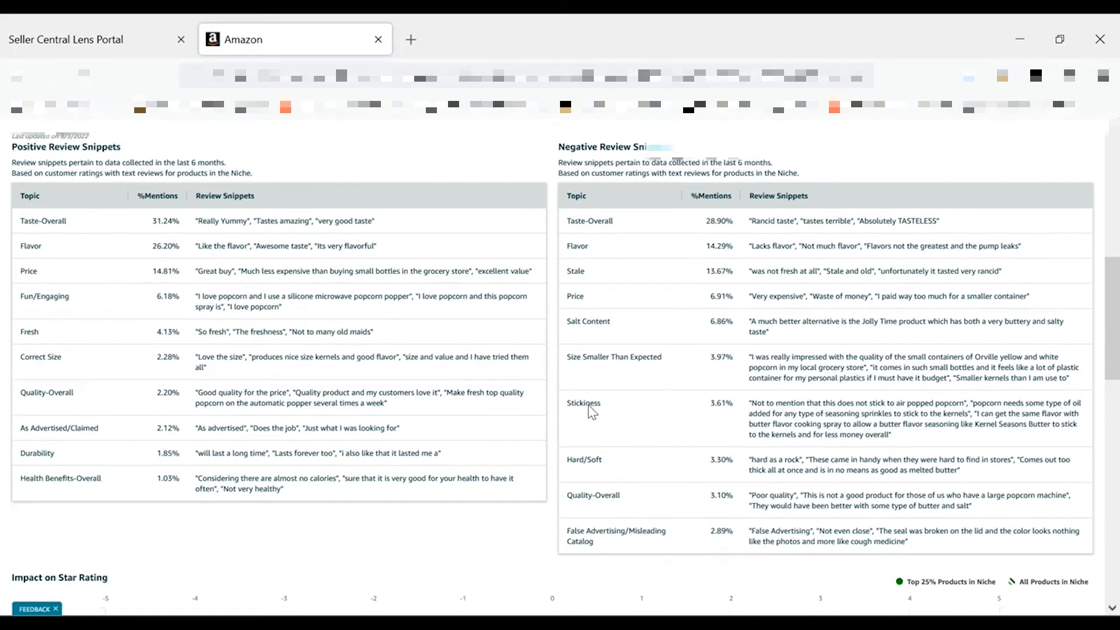
scroll(down, 3)
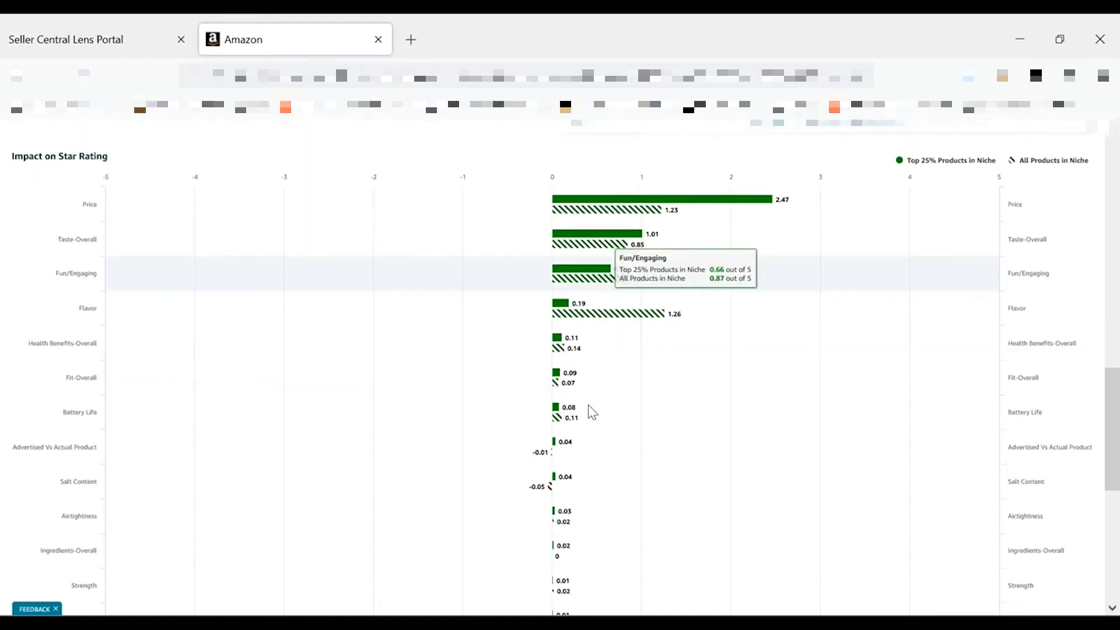
mouse_move(84, 276)
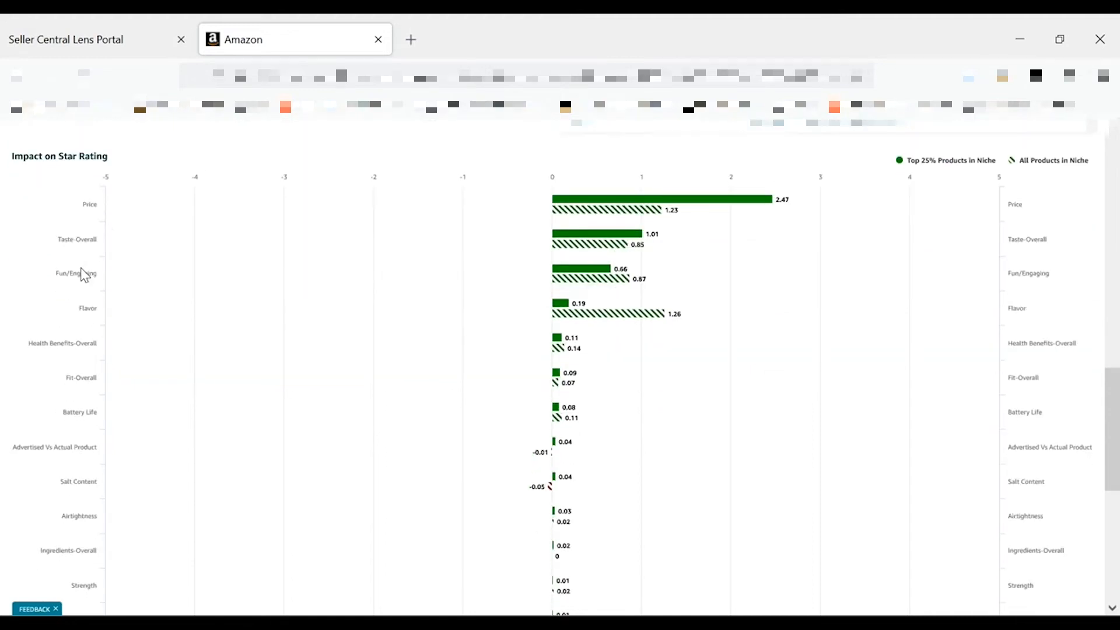
mouse_move(761, 206)
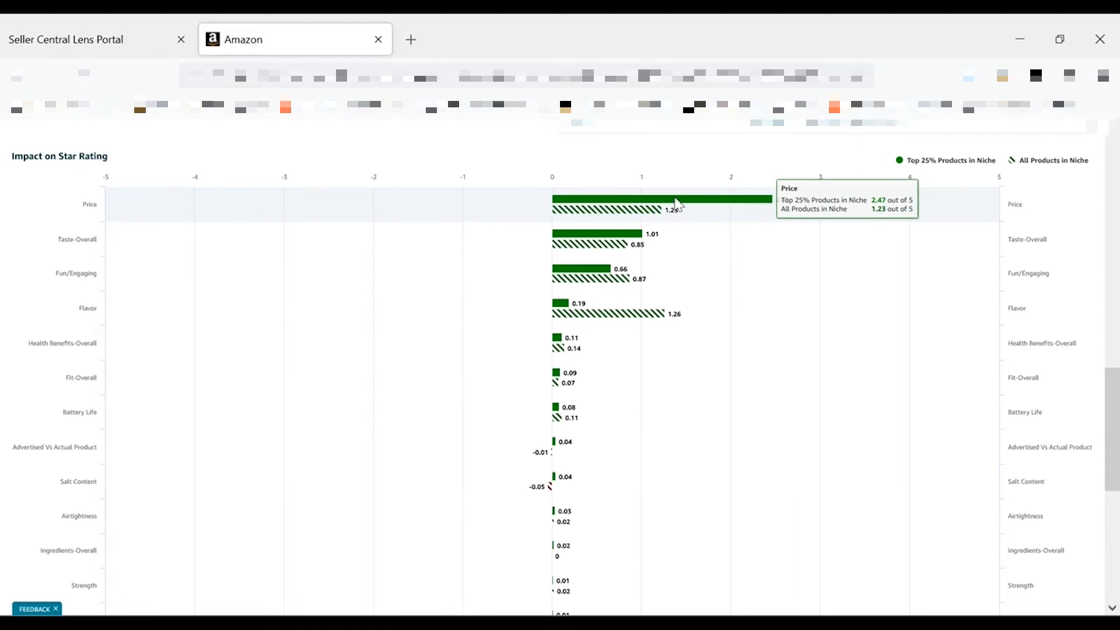
mouse_move(648, 222)
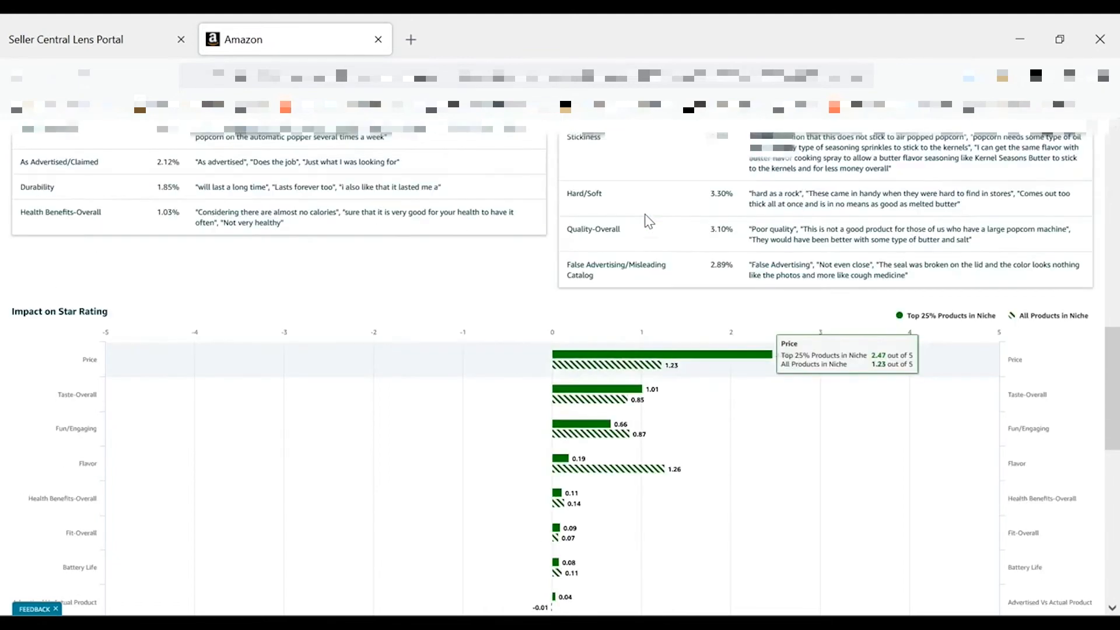
click(239, 182)
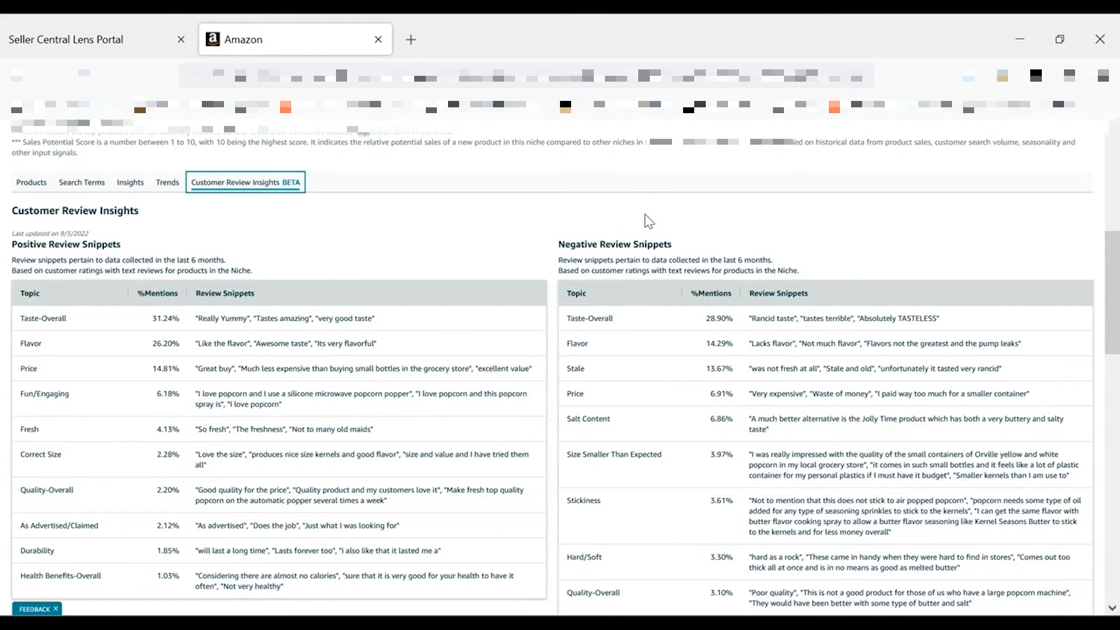
mouse_move(167, 182)
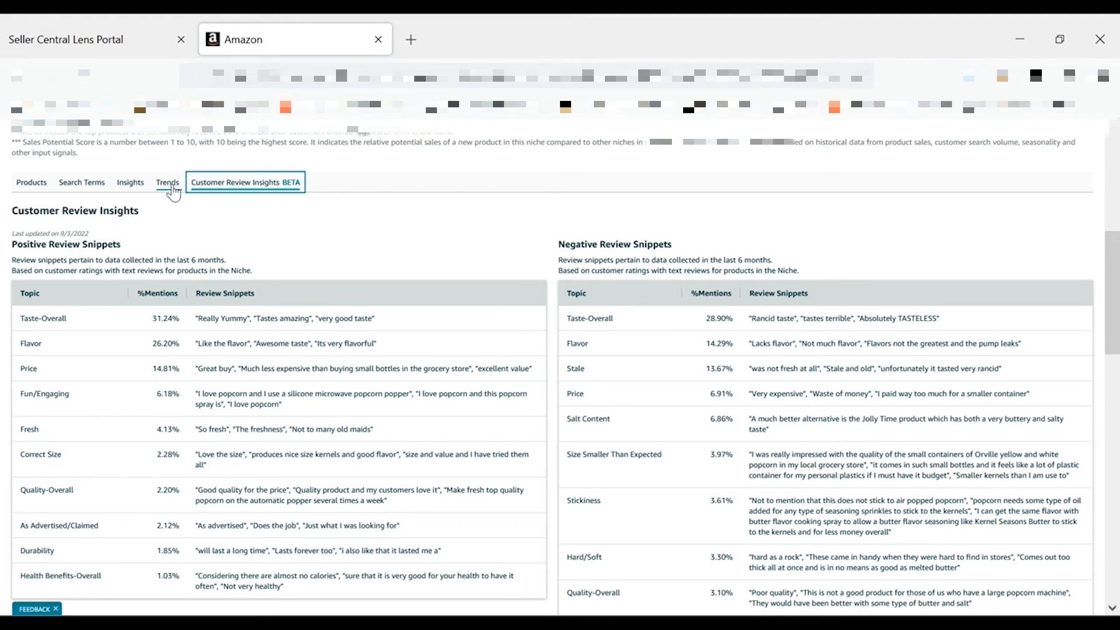
Show the popcorn butter search volume and conversion rate trend chart
click(167, 182)
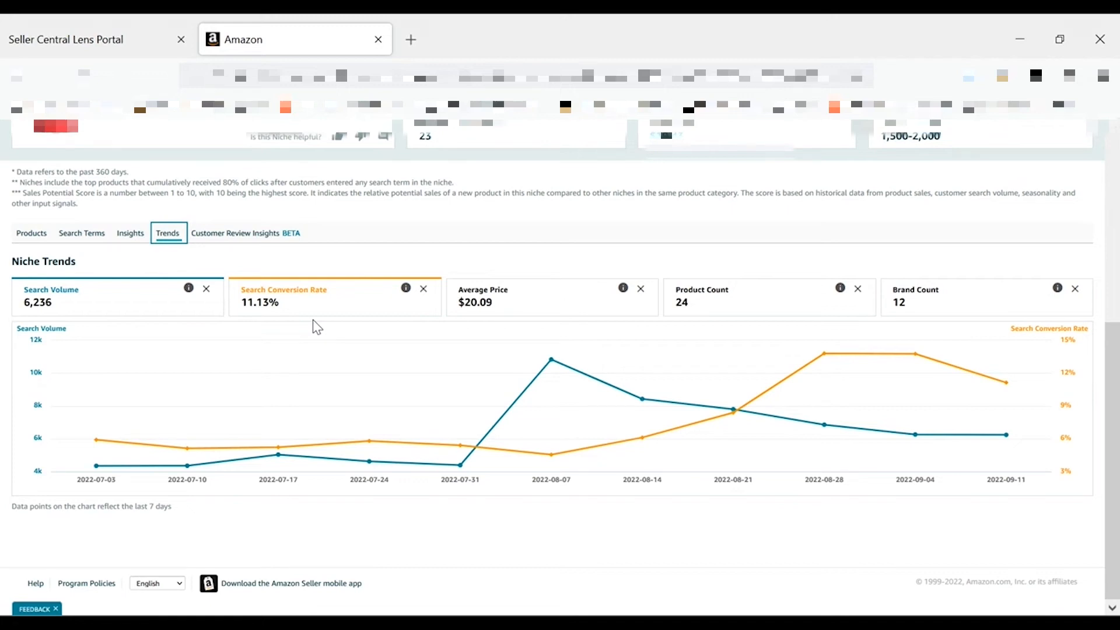
mouse_move(66, 265)
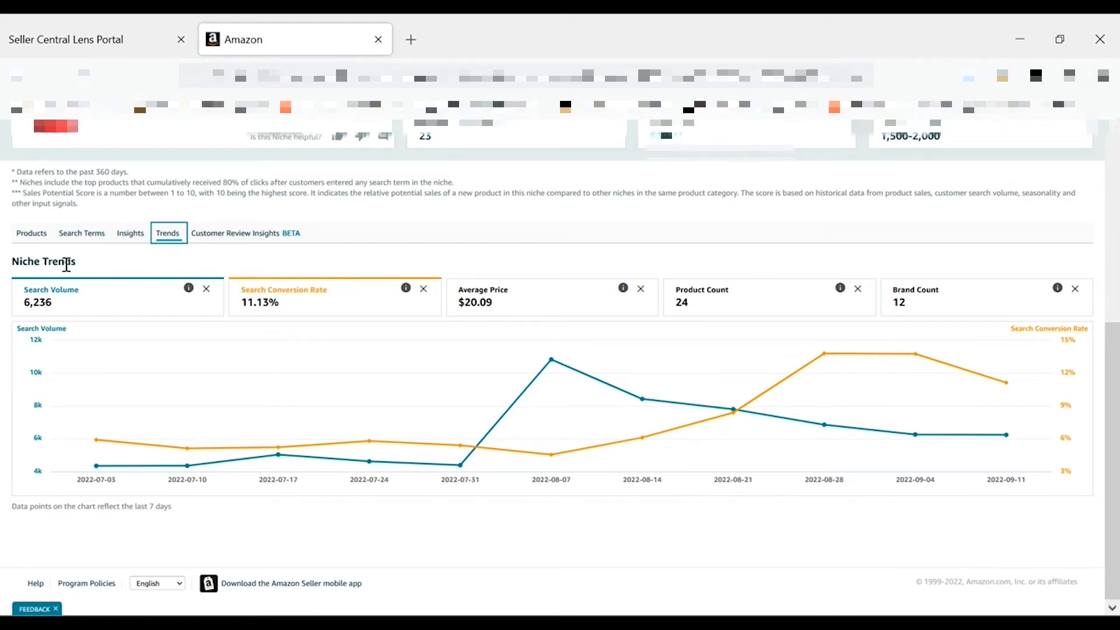
mouse_move(172, 298)
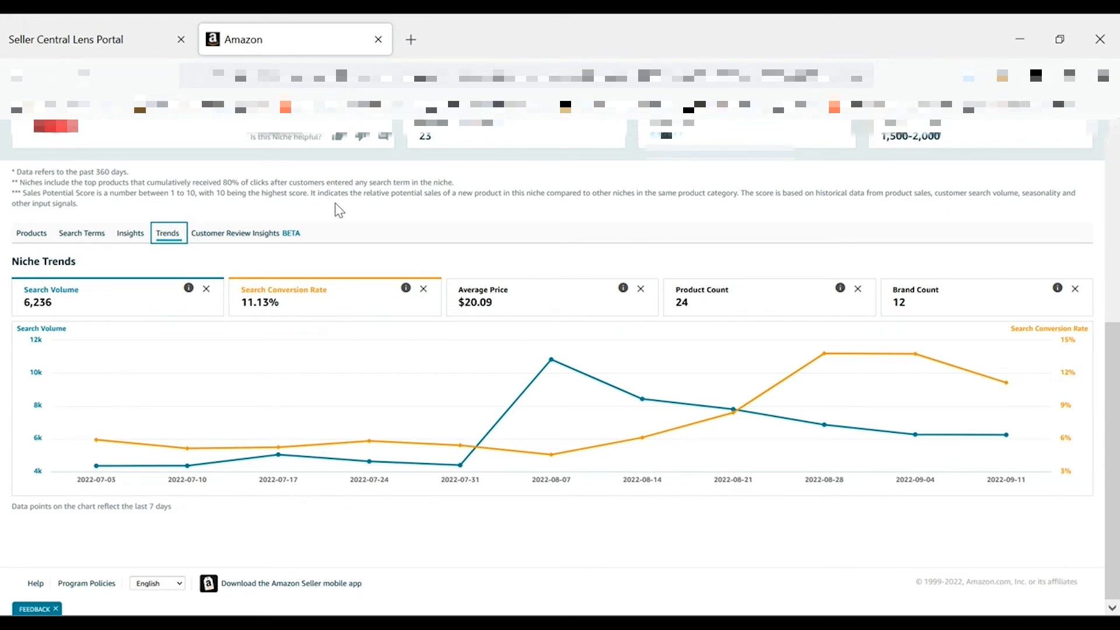
mouse_move(551, 361)
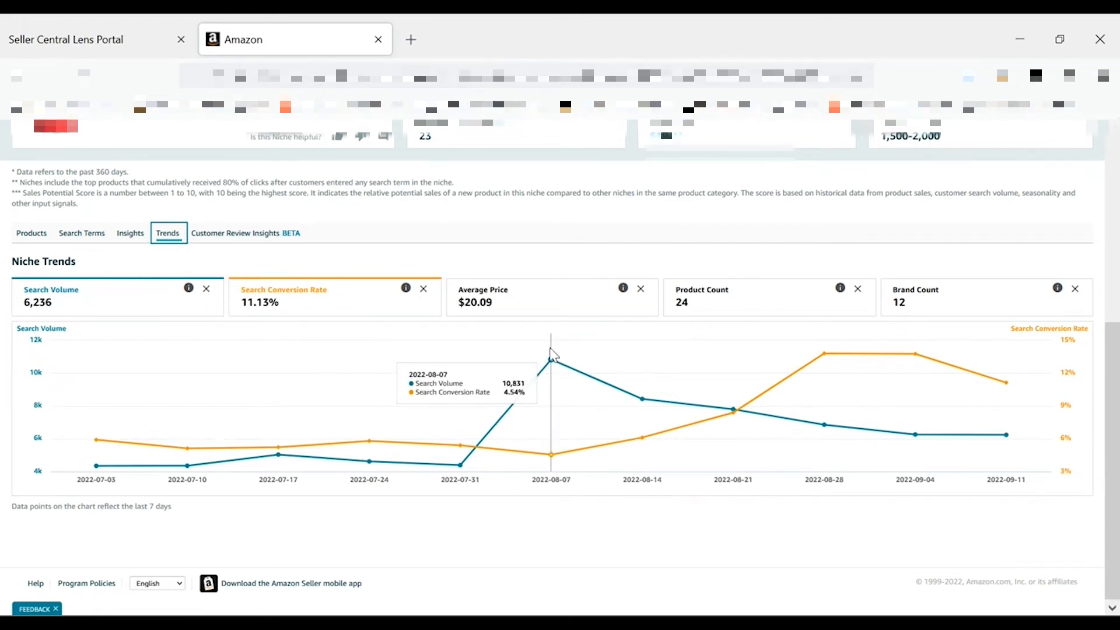
mouse_move(557, 367)
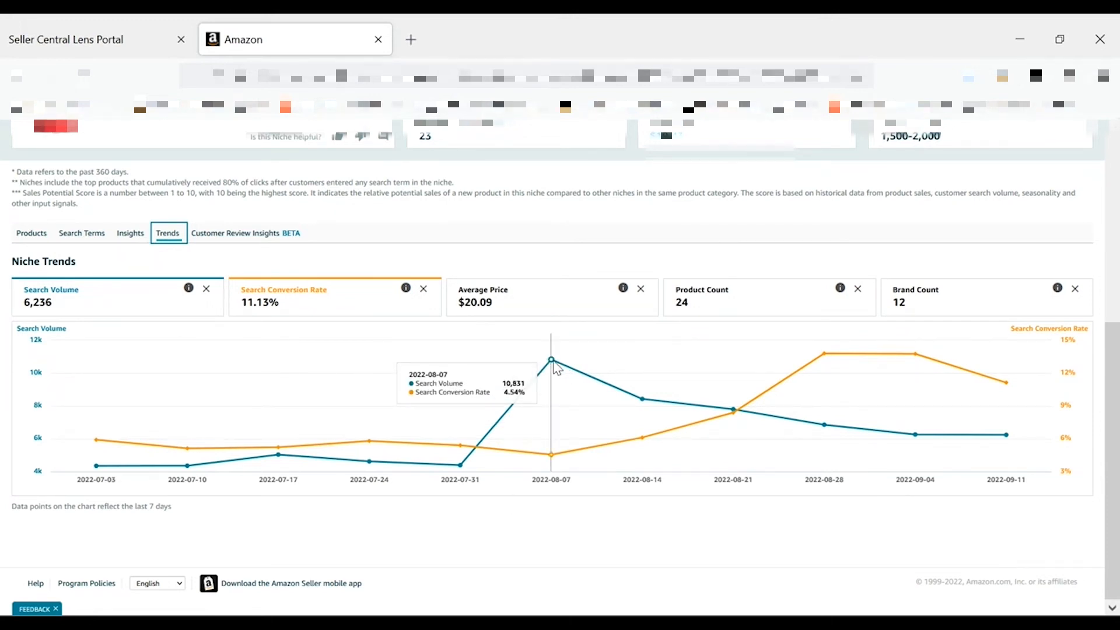
mouse_move(555, 463)
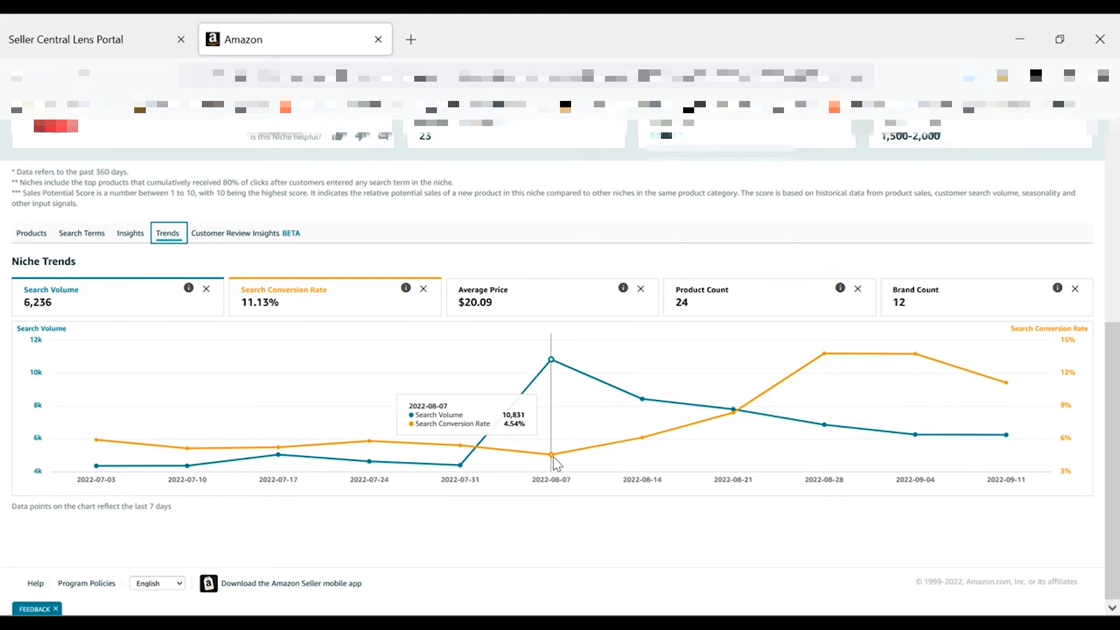
mouse_move(825, 368)
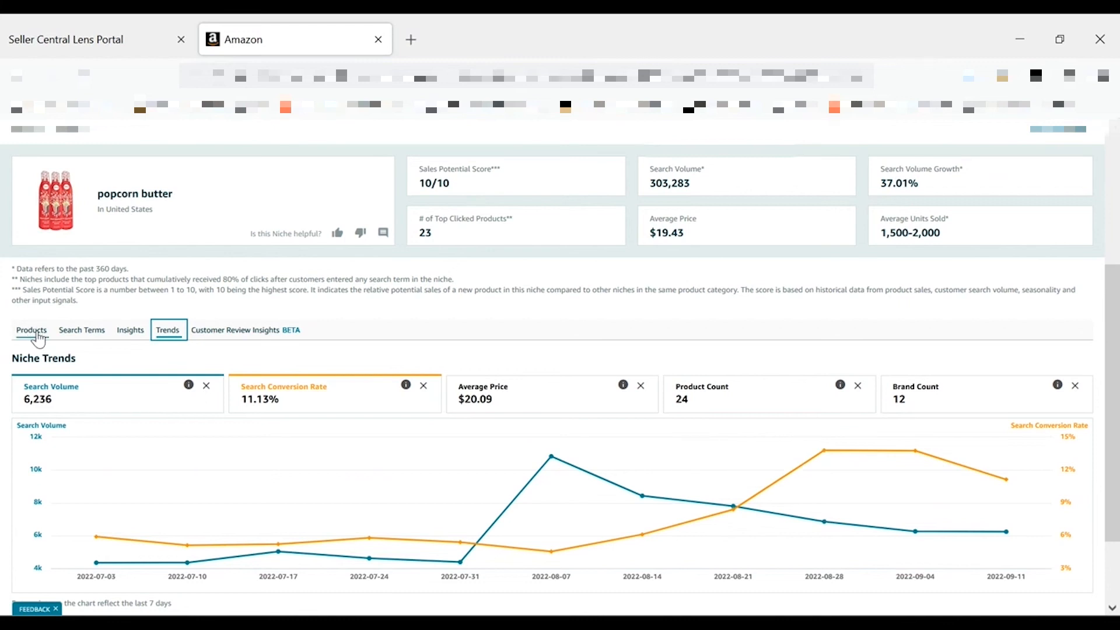
Return to the top clicked products and sort them by average customer rating, lowest first
click(30, 329)
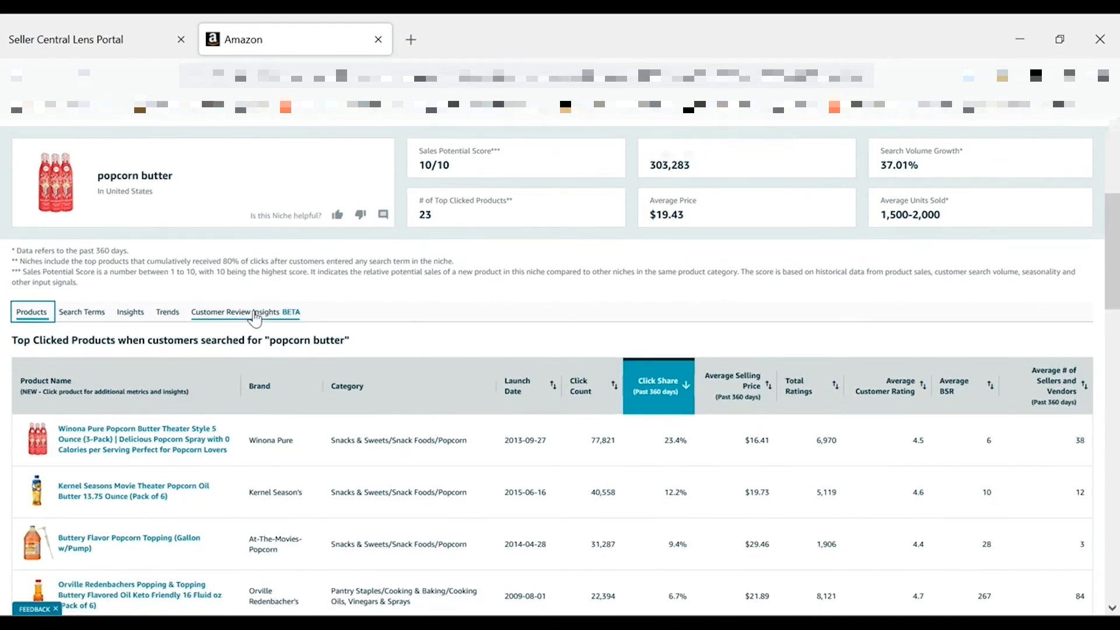
mouse_move(517, 386)
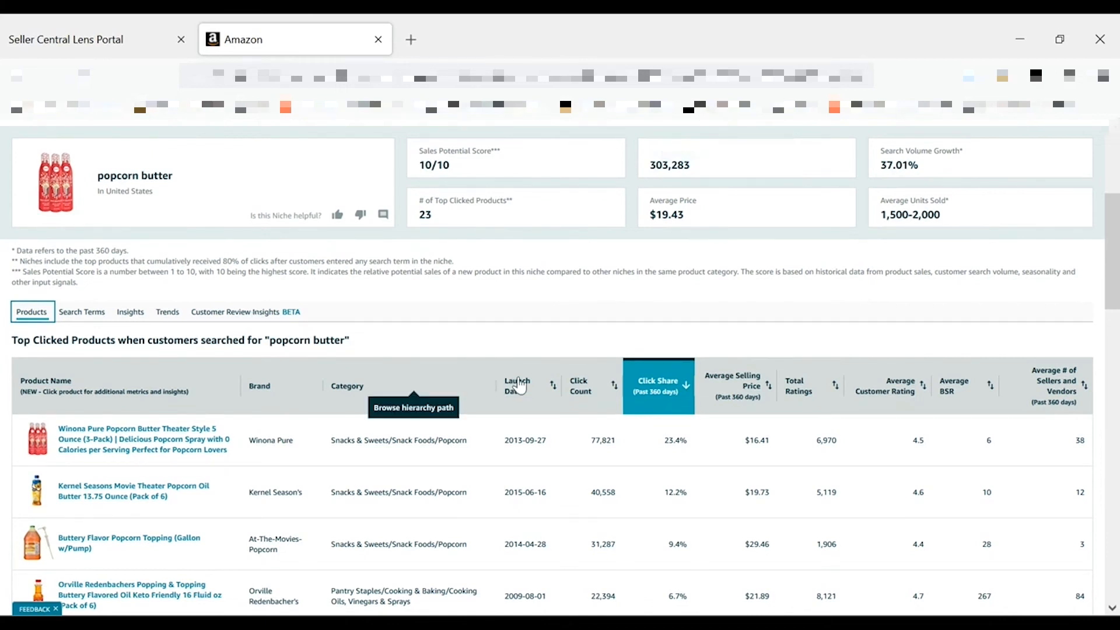
scroll(down, 3)
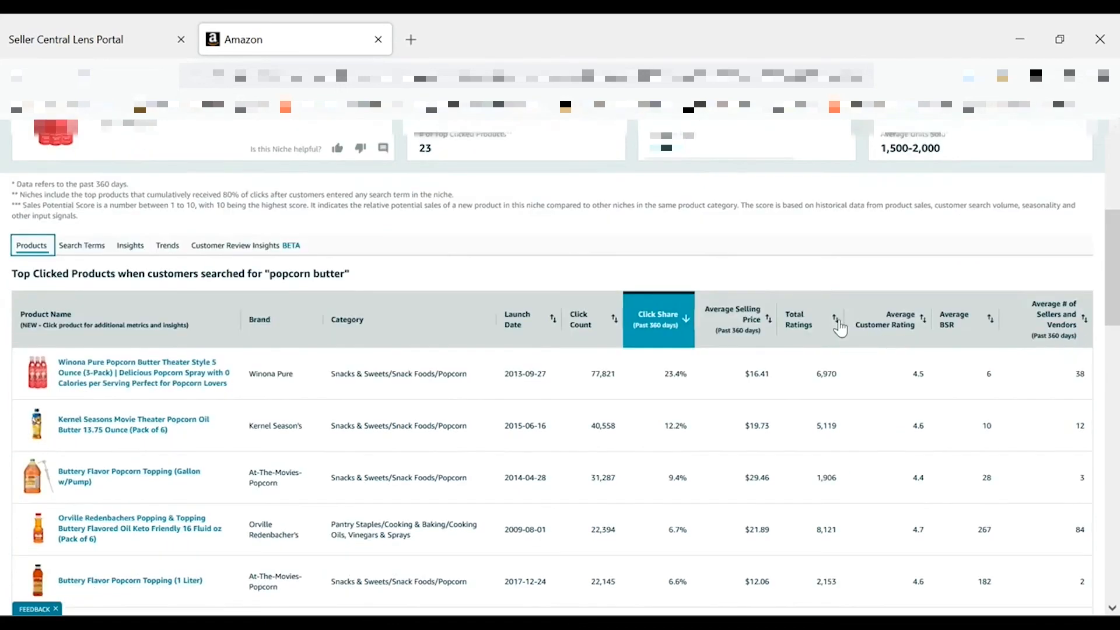
mouse_move(922, 320)
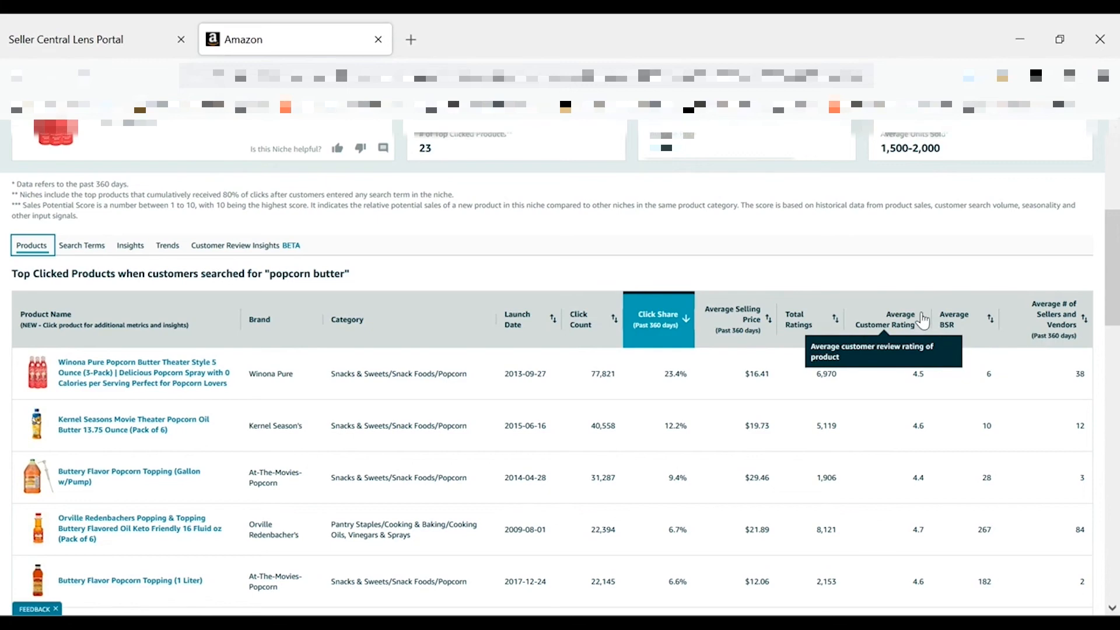
click(899, 290)
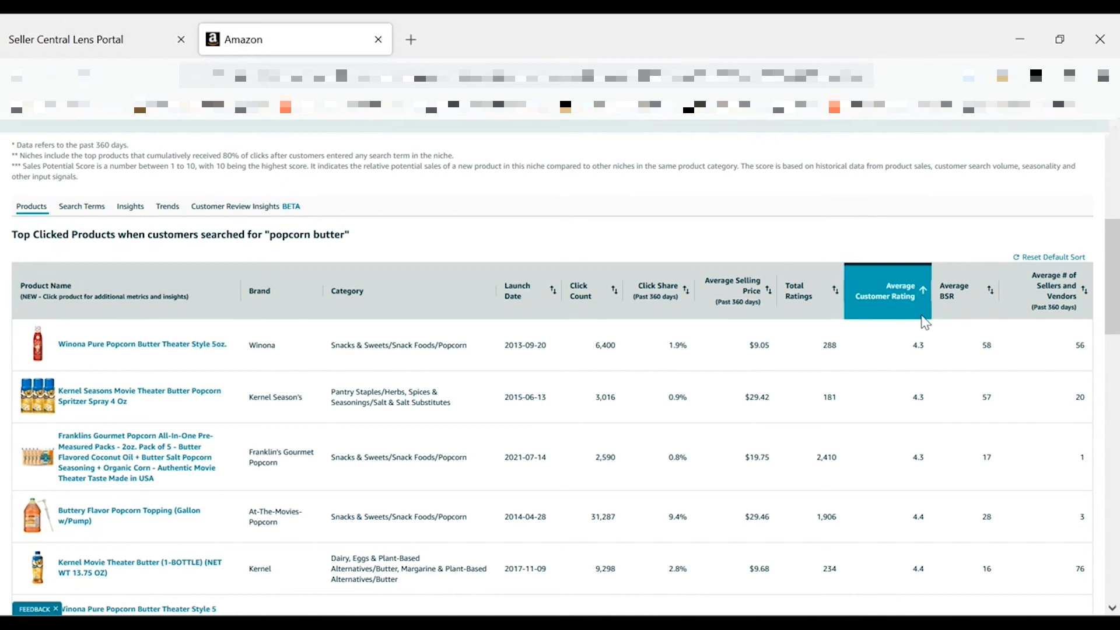
mouse_move(884, 290)
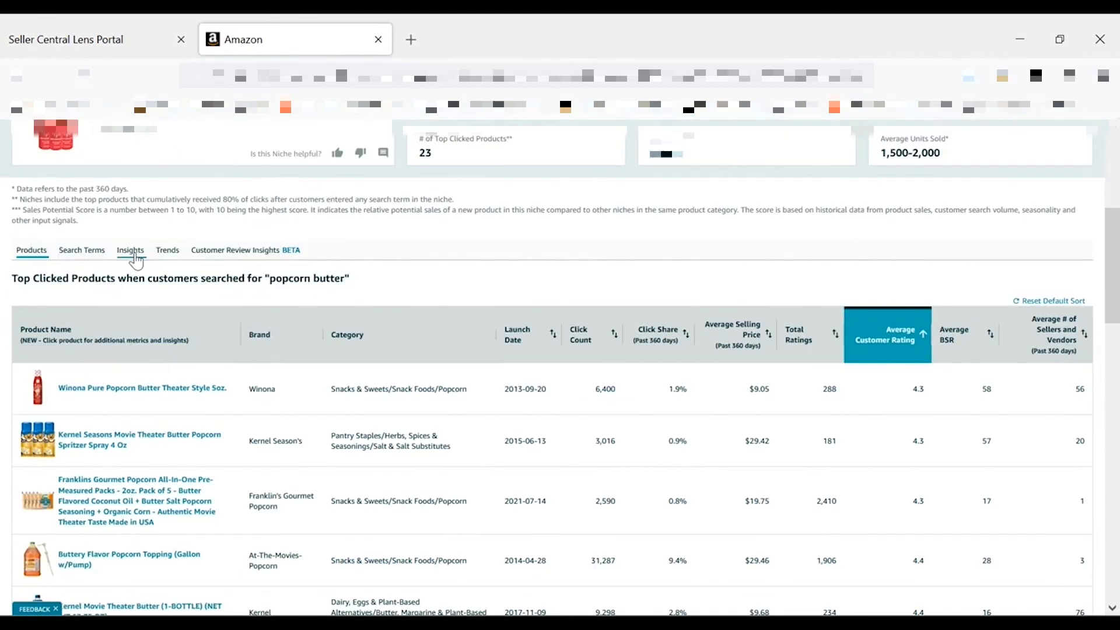
Show the niche insights comparing today, 90 days ago and 360 days ago
click(130, 250)
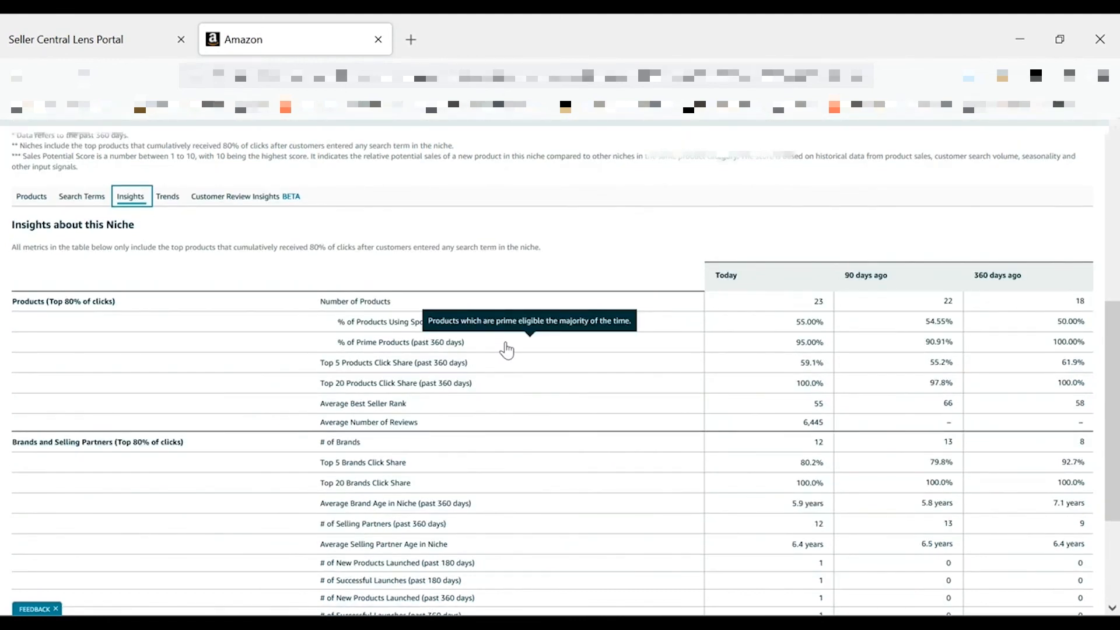
mouse_move(765, 347)
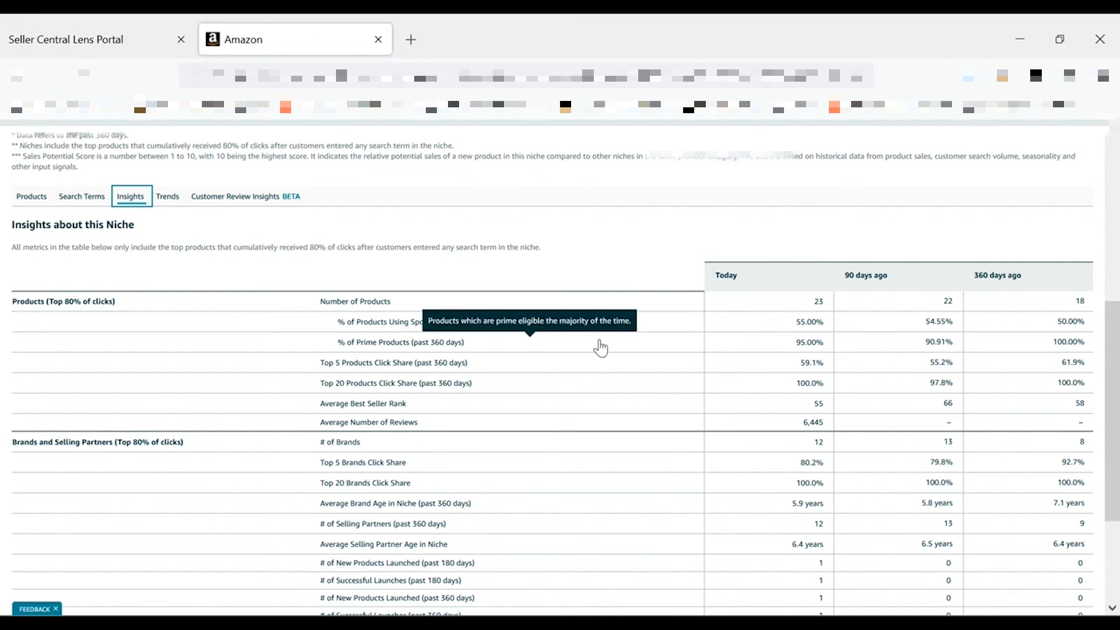
mouse_move(781, 349)
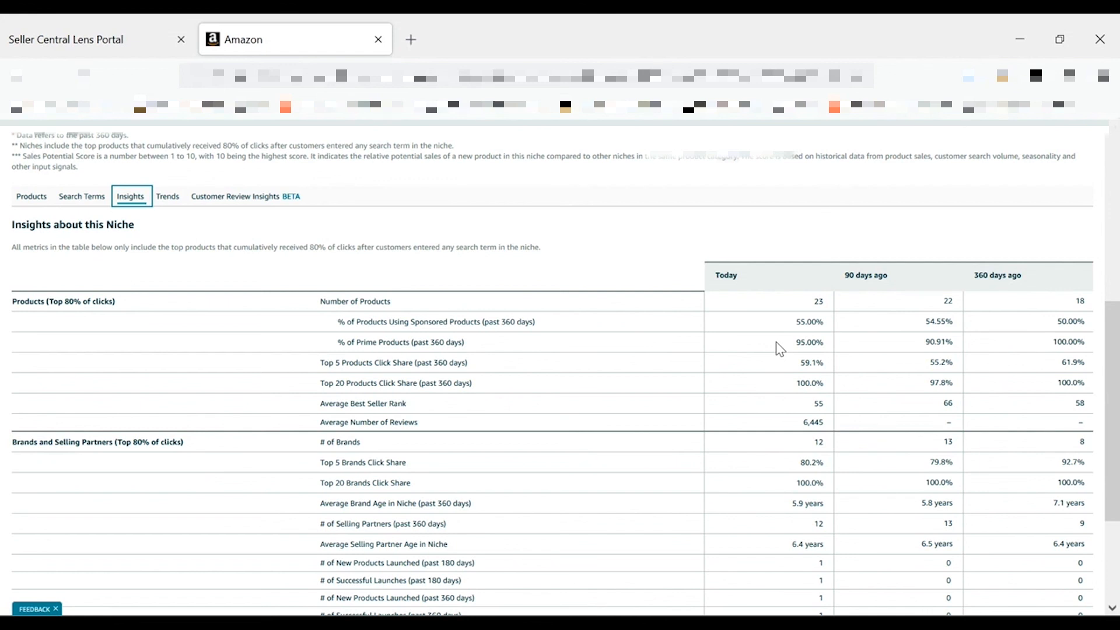
mouse_move(791, 351)
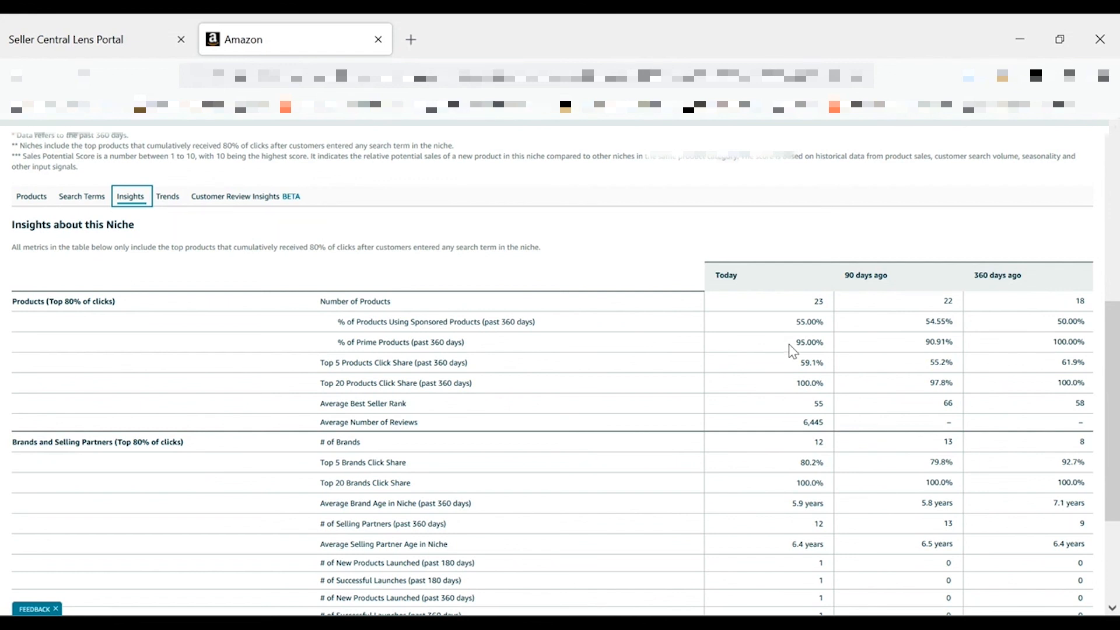
mouse_move(798, 357)
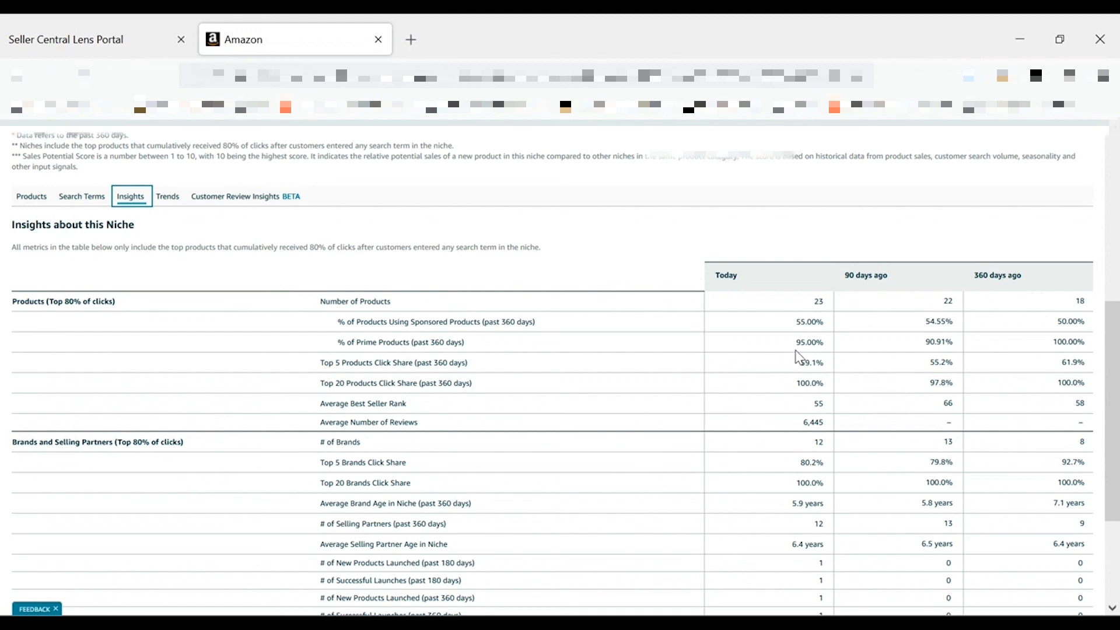
mouse_move(912, 340)
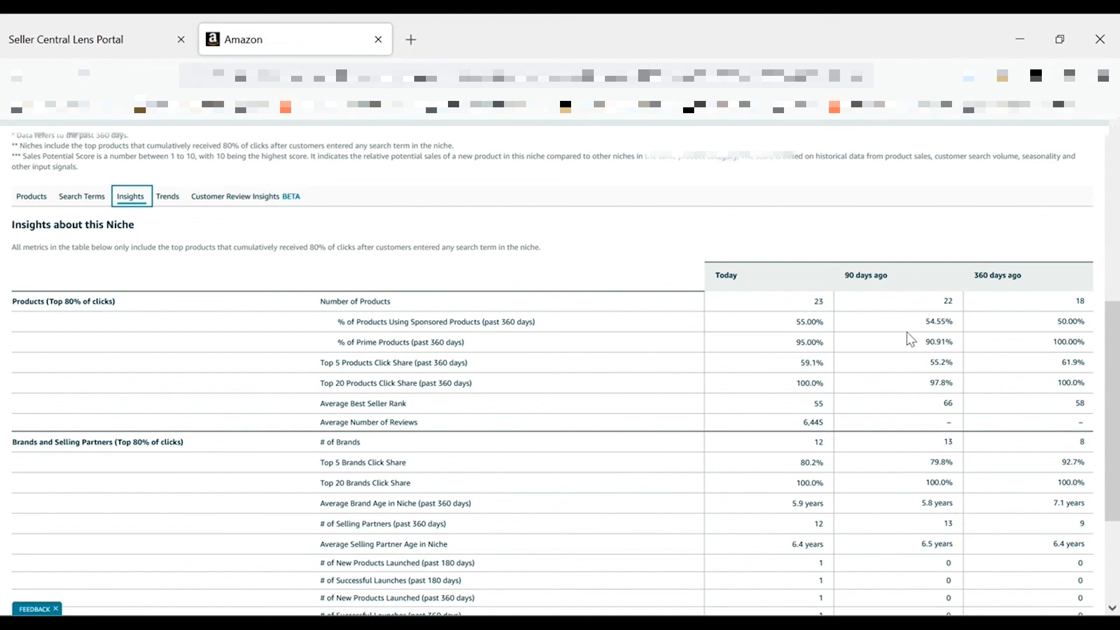